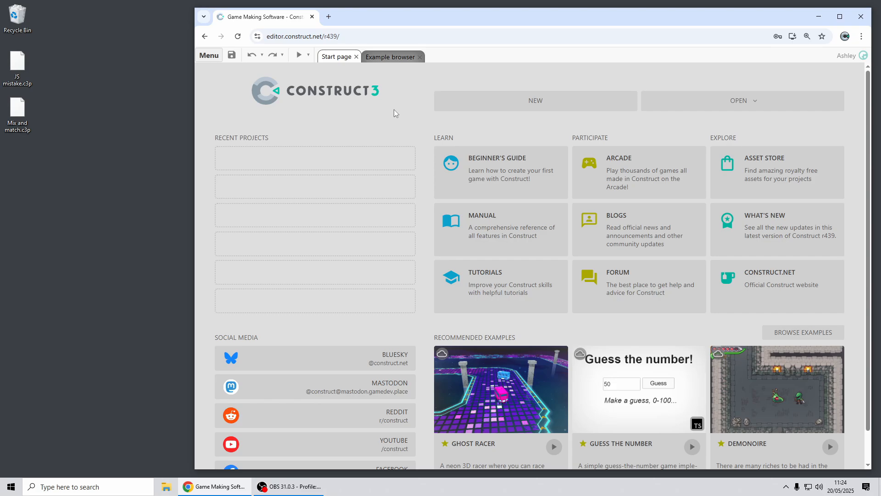
mouse_move(424, 87)
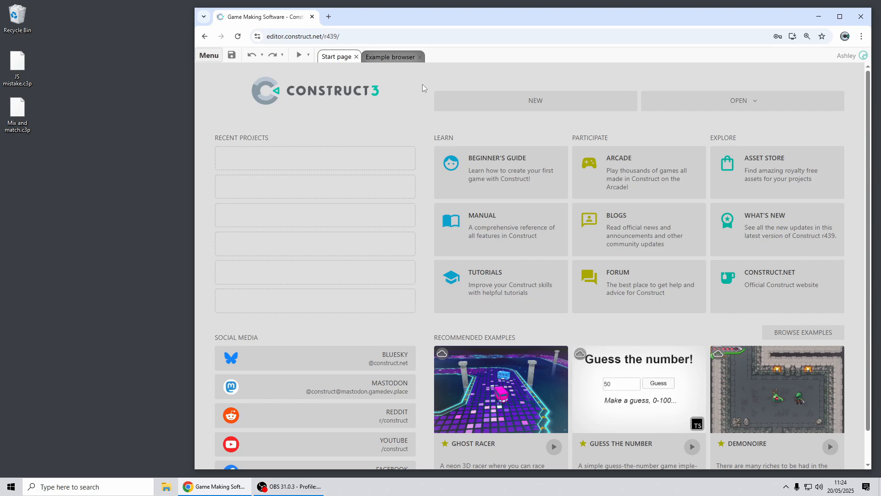
mouse_move(556, 130)
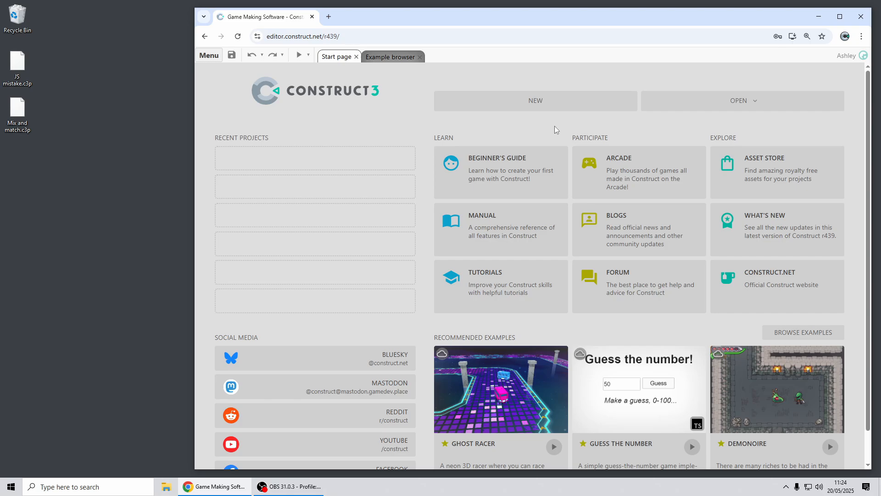
mouse_move(803, 332)
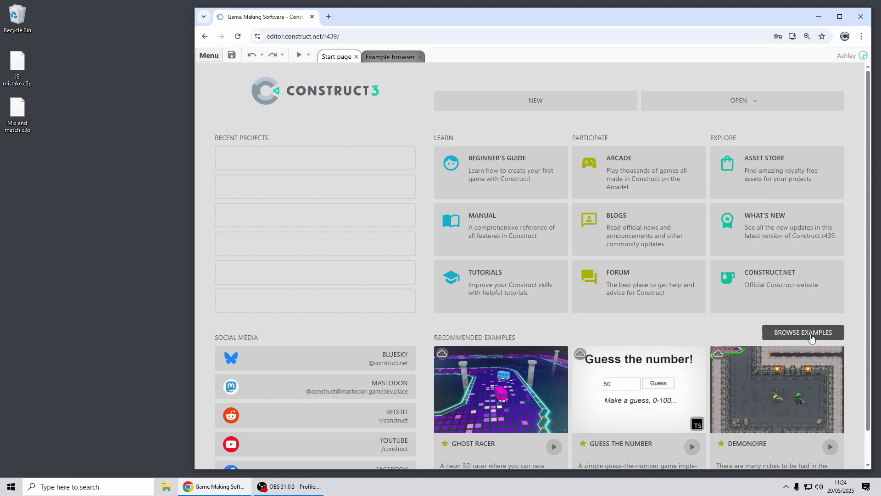
Open the example browser, filter Coding examples to TypeScript, and scroll to Spell Caster Code.
click(801, 332)
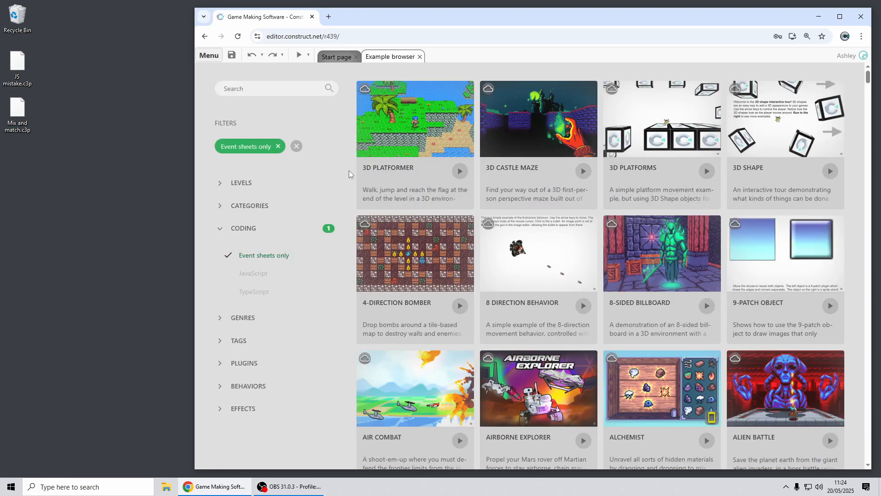
mouse_move(320, 163)
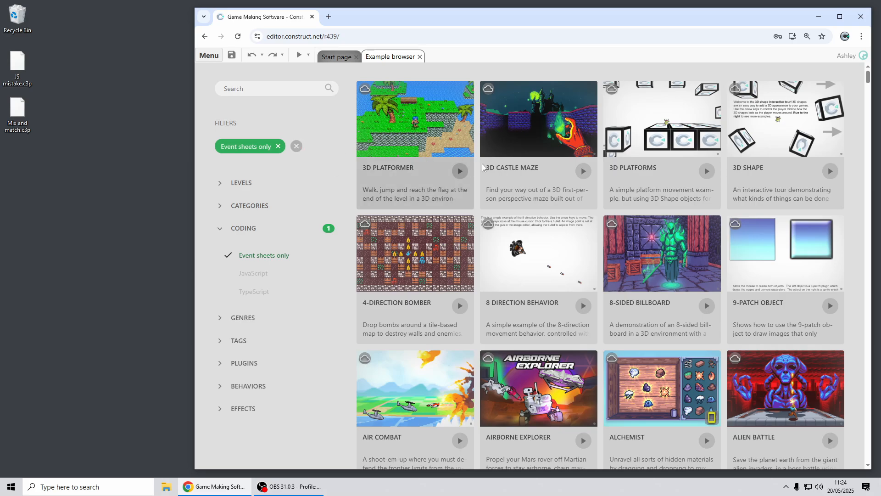
mouse_move(451, 162)
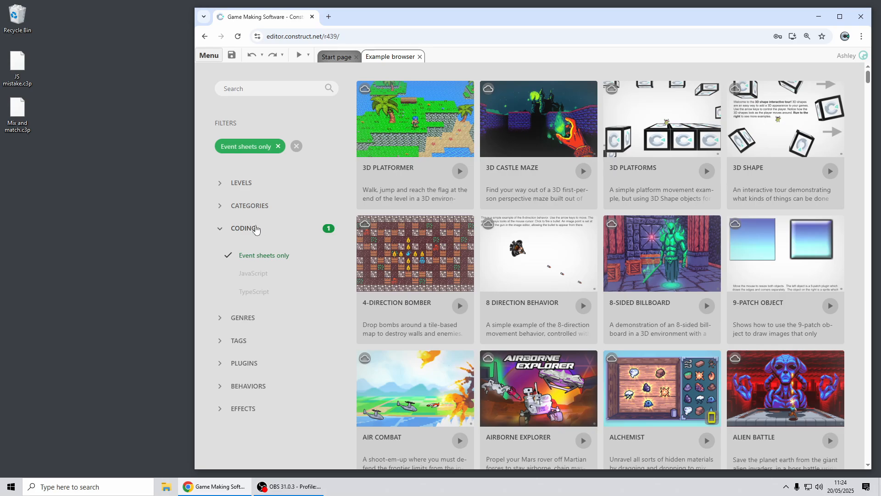
mouse_move(268, 257)
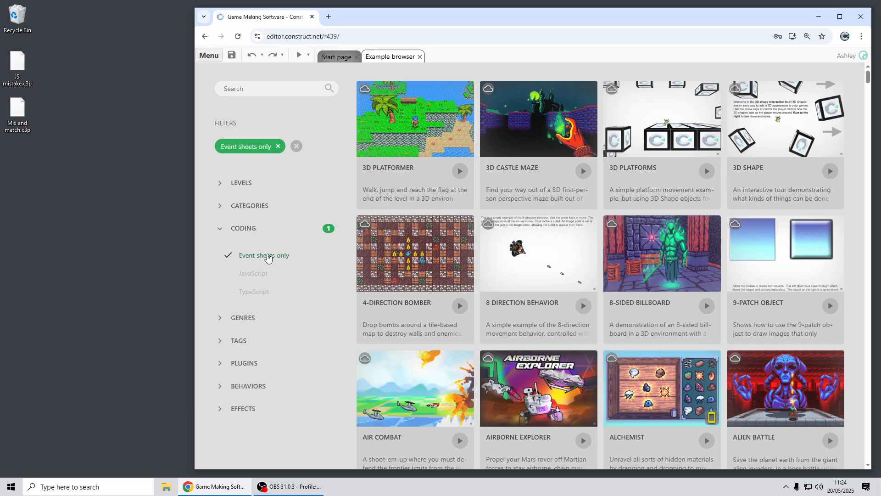
click(253, 272)
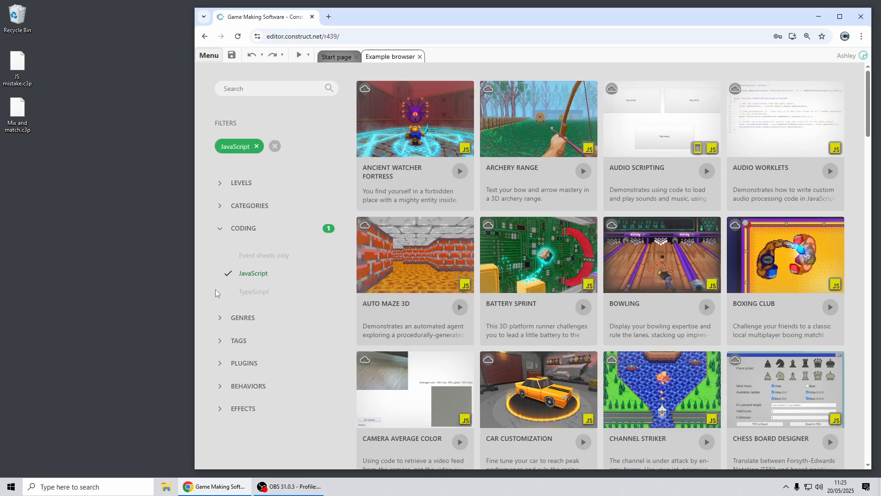
click(253, 291)
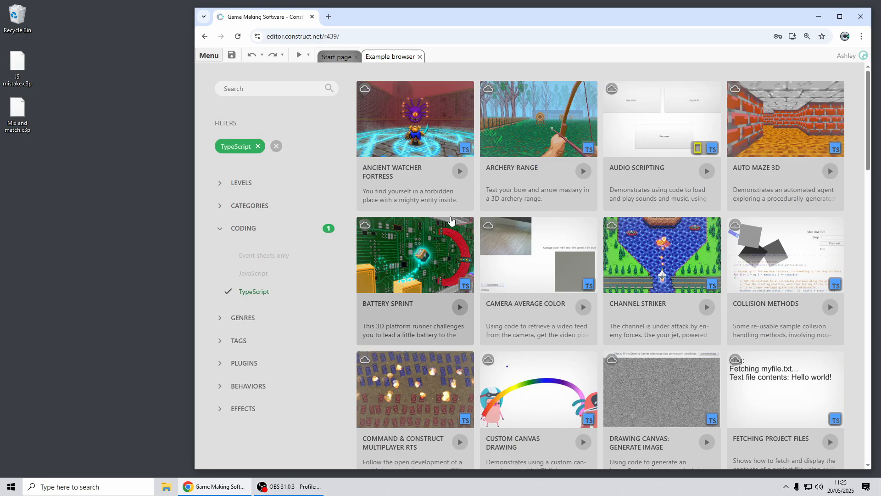
scroll(down, 3)
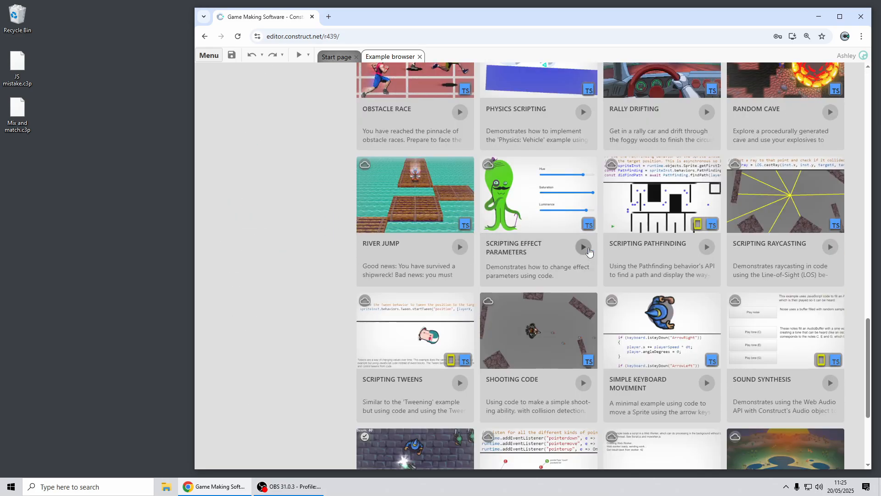
scroll(down, 3)
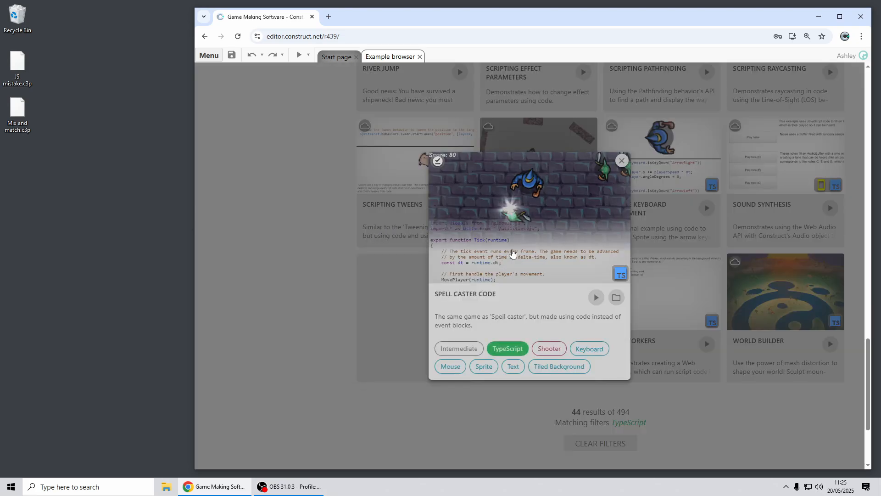
Open the Spell Caster Code example project from its card.
click(616, 296)
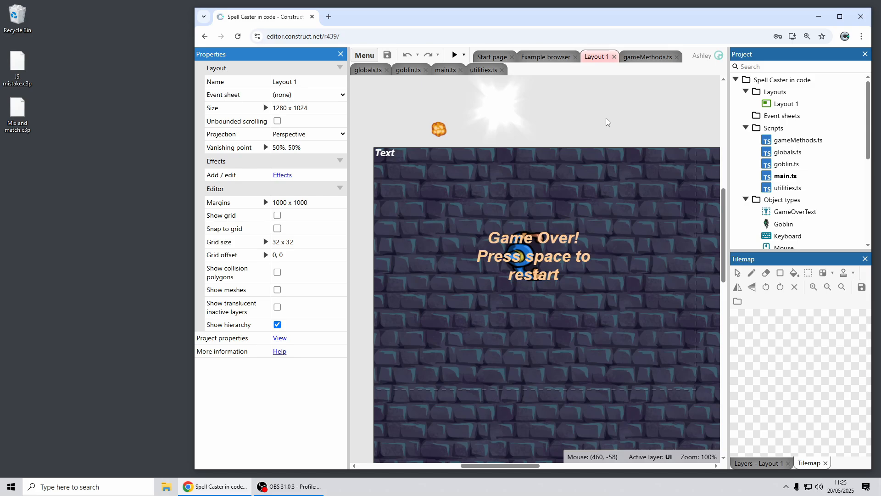
mouse_move(793, 176)
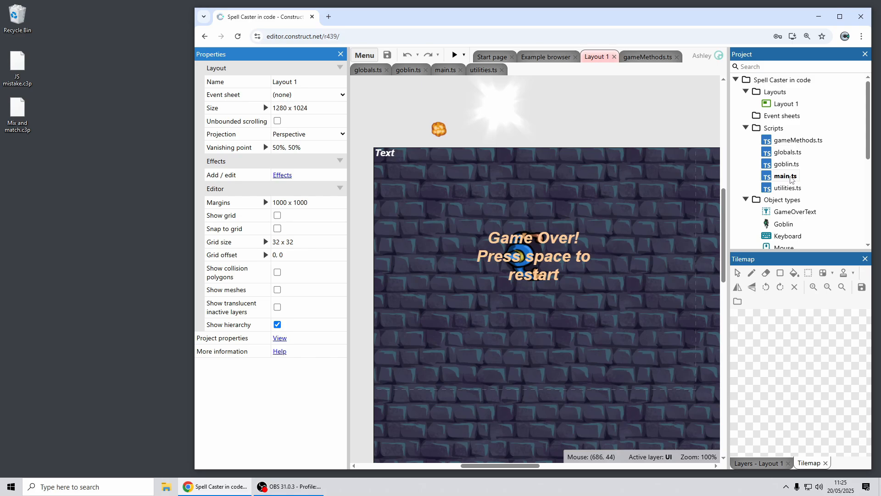
Read through main.ts down to the layout-start function, selecting the runtime parameter and IRuntime type.
click(445, 69)
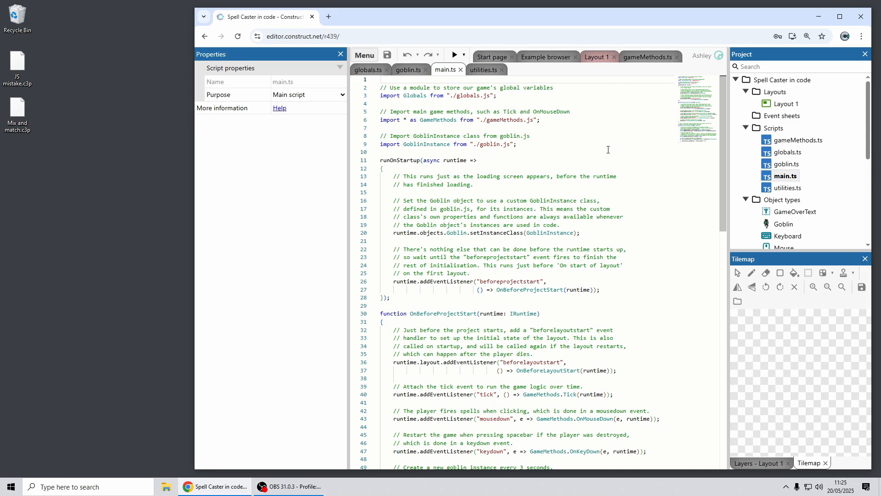
scroll(down, 3)
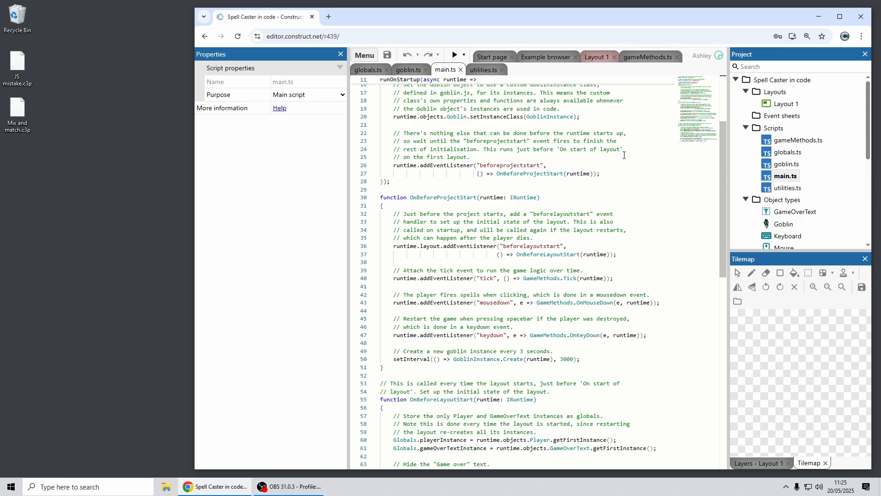
mouse_move(624, 153)
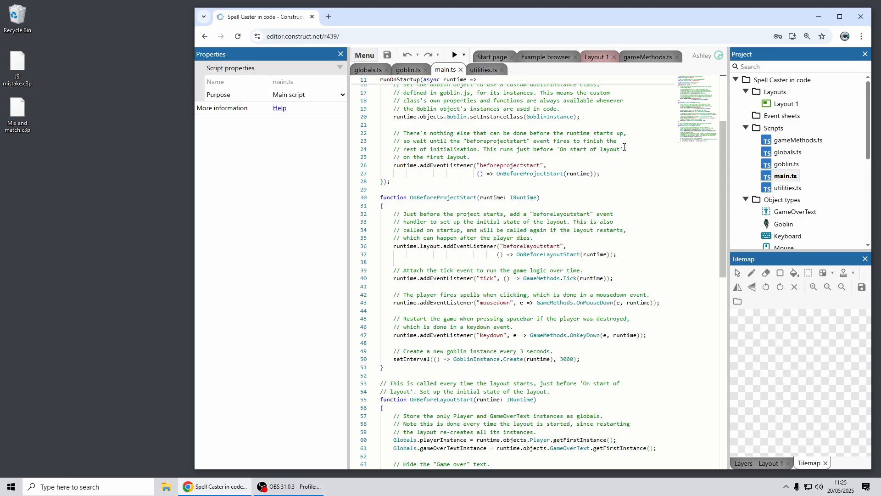
scroll(up, 3)
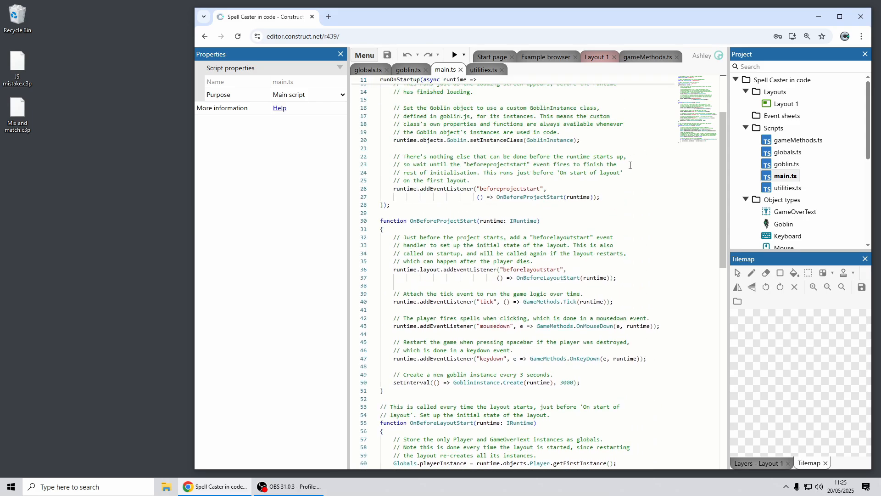
scroll(down, 3)
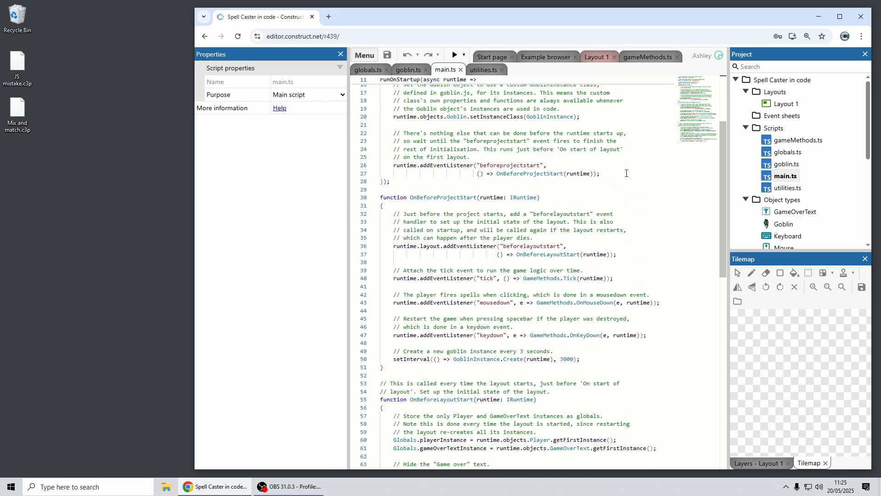
scroll(down, 3)
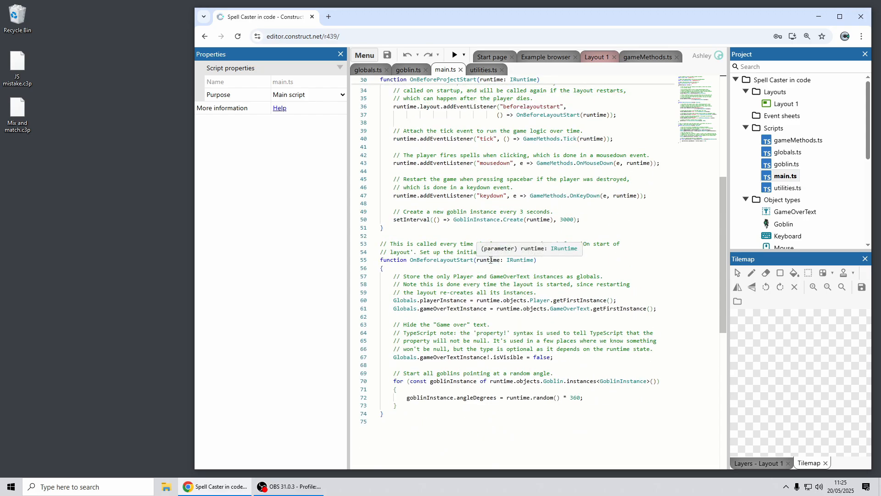
mouse_move(418, 263)
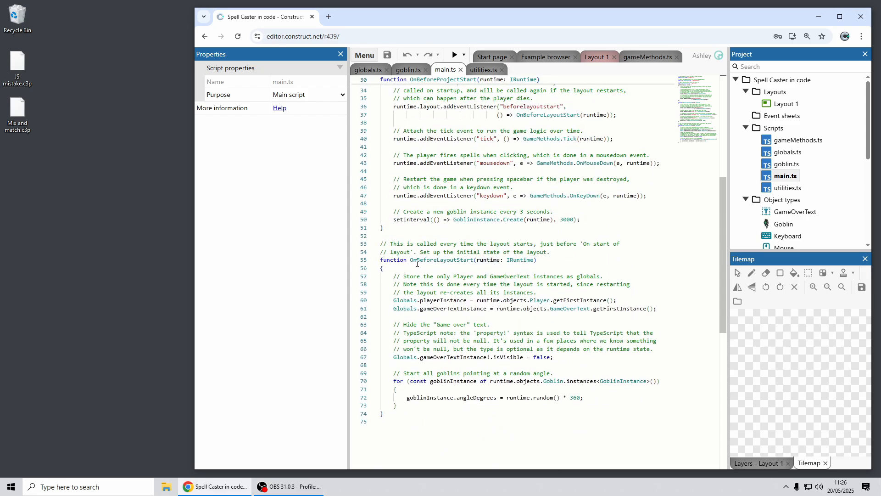
double_click(486, 260)
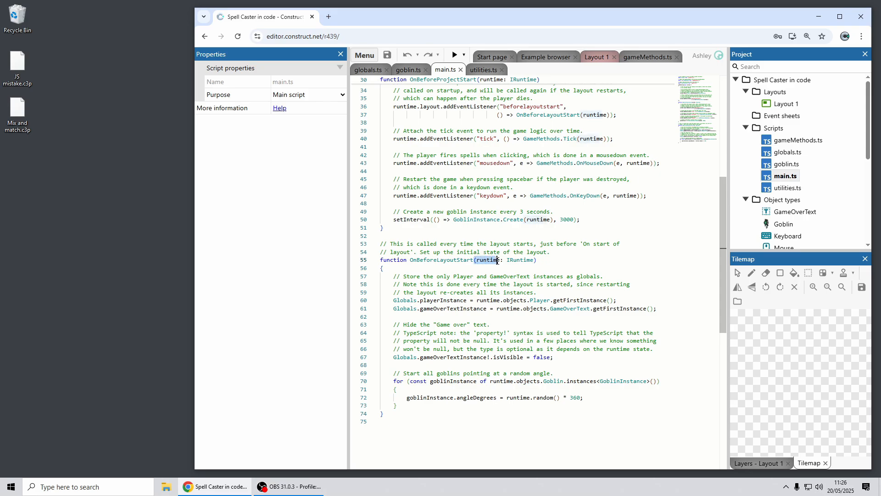
double_click(519, 260)
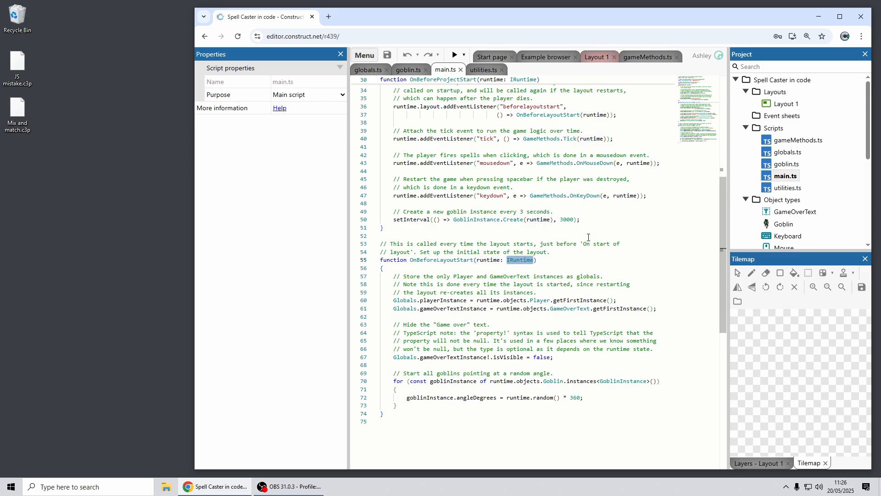
click(573, 260)
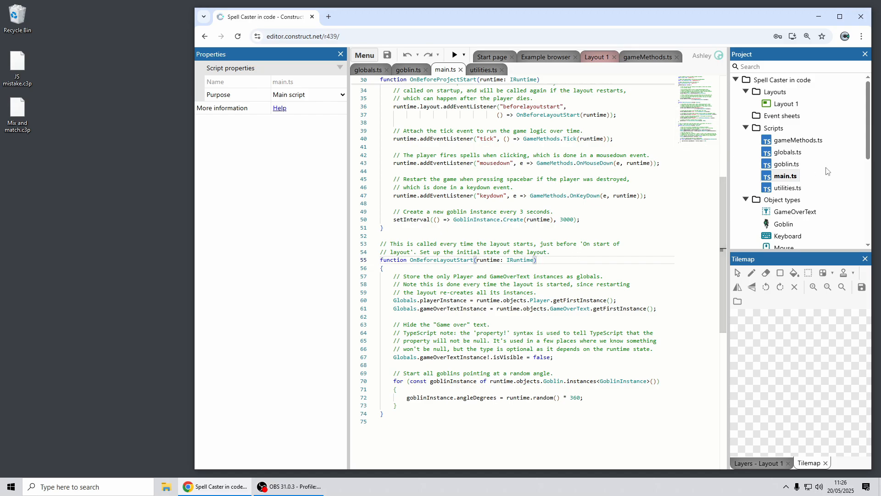
mouse_move(623, 205)
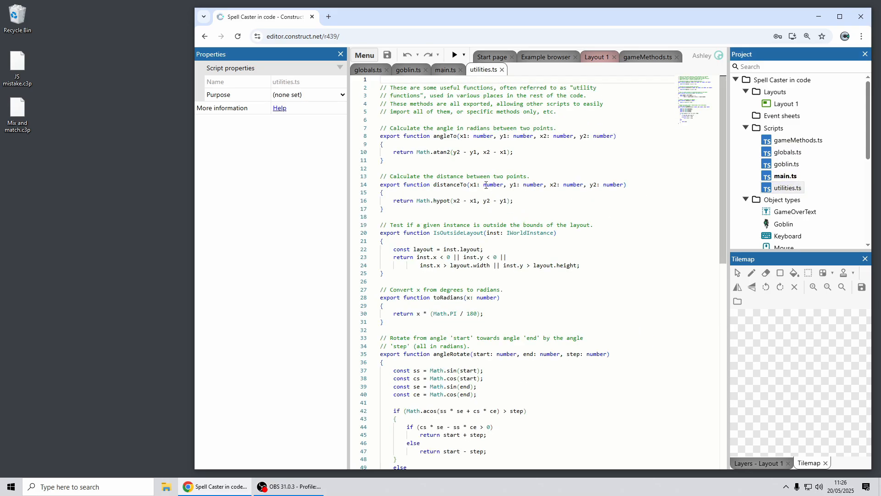
mouse_move(722, 166)
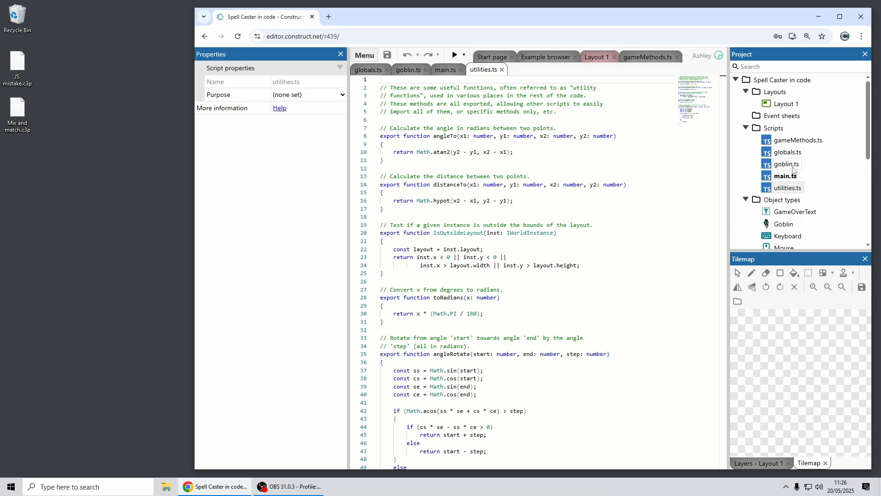
click(408, 69)
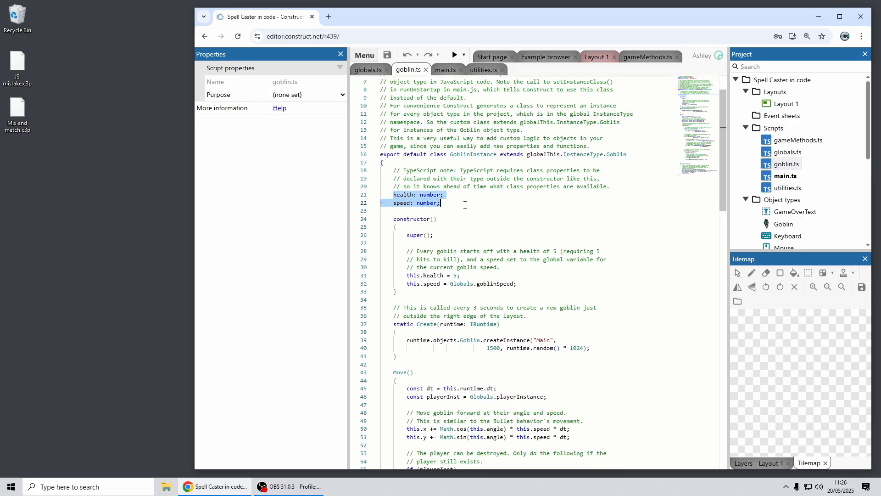
mouse_move(478, 201)
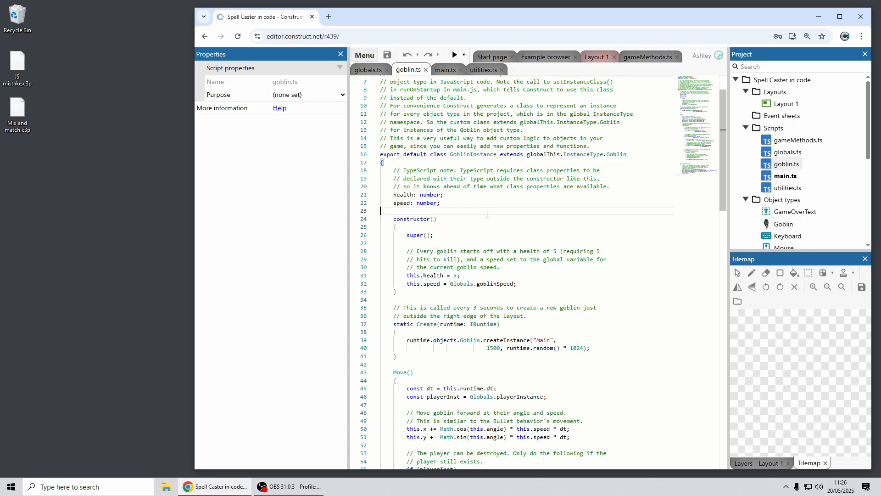
scroll(down, 3)
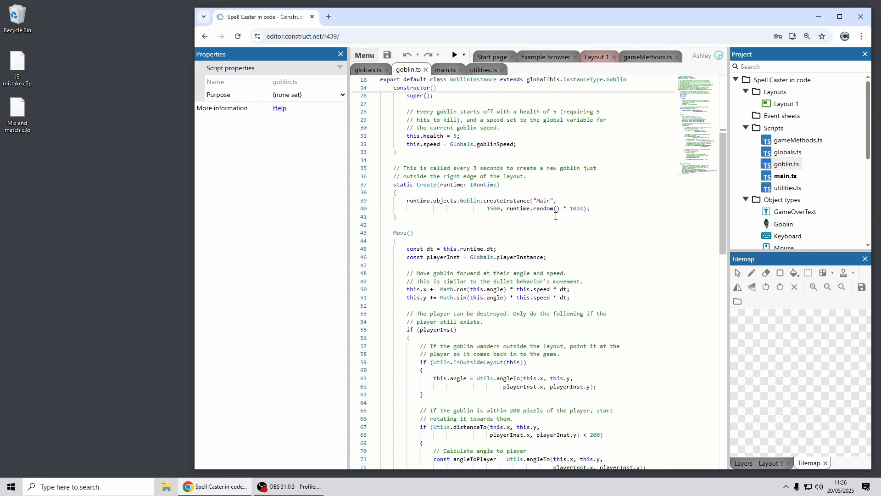
scroll(up, 3)
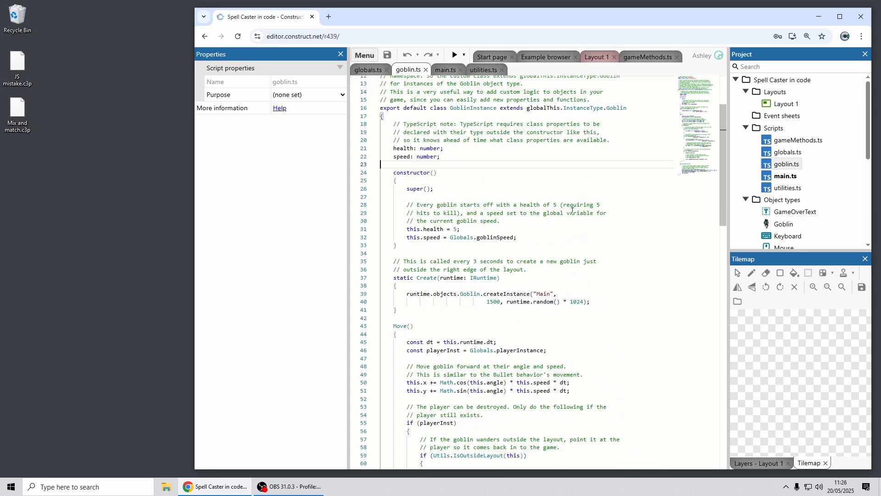
scroll(up, 3)
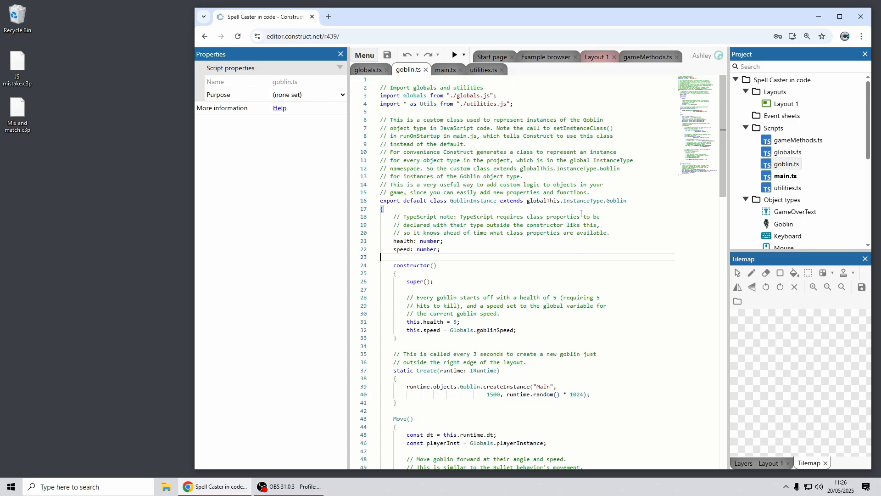
mouse_move(846, 111)
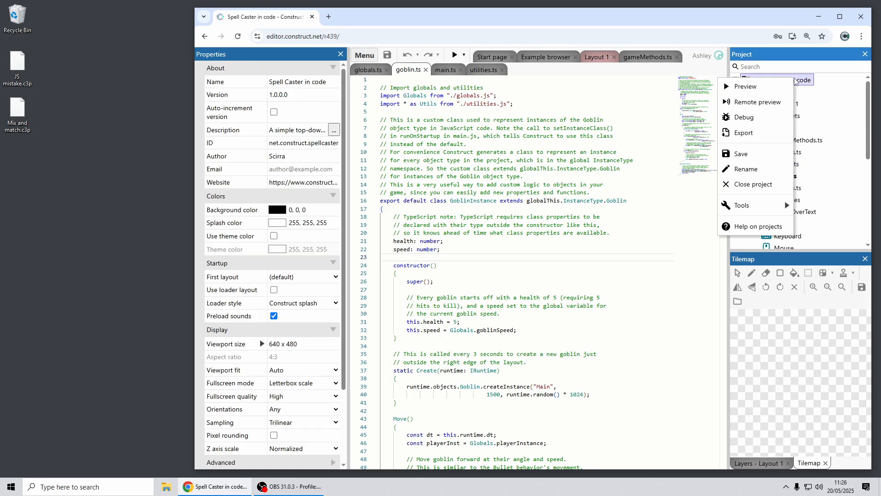
mouse_move(755, 183)
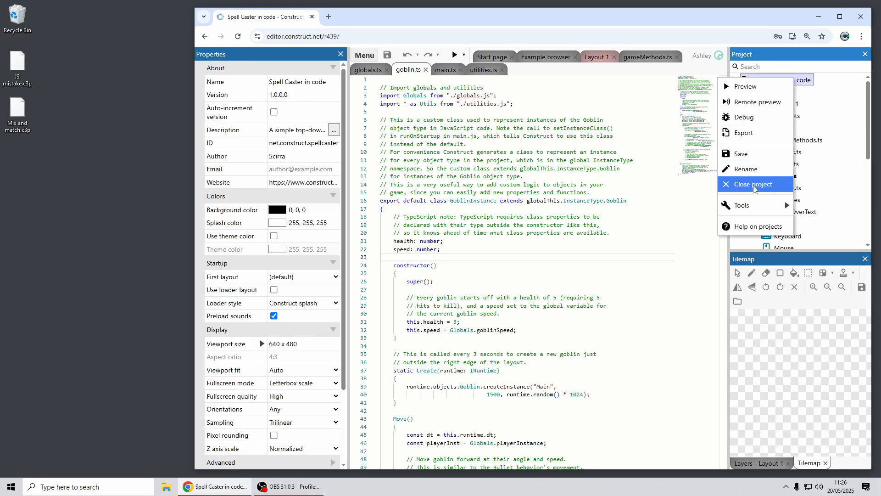
Close the Spell Caster in code project from the Project Bar context menu.
click(748, 183)
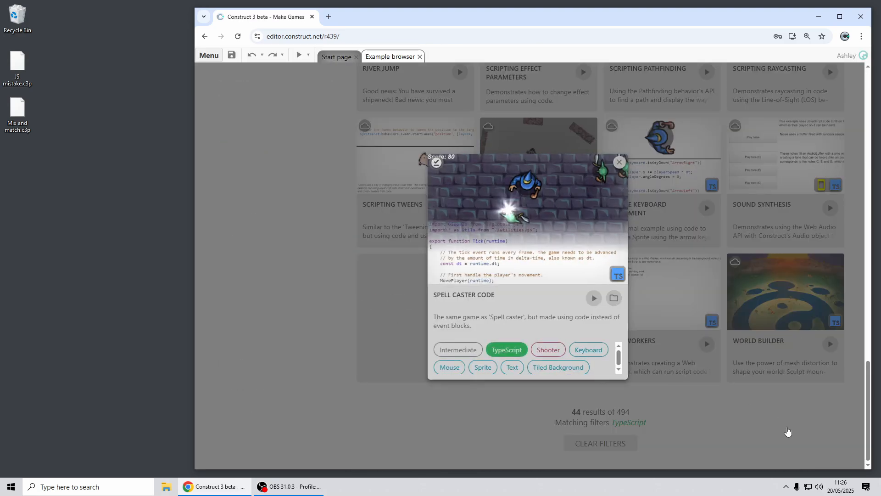
click(619, 162)
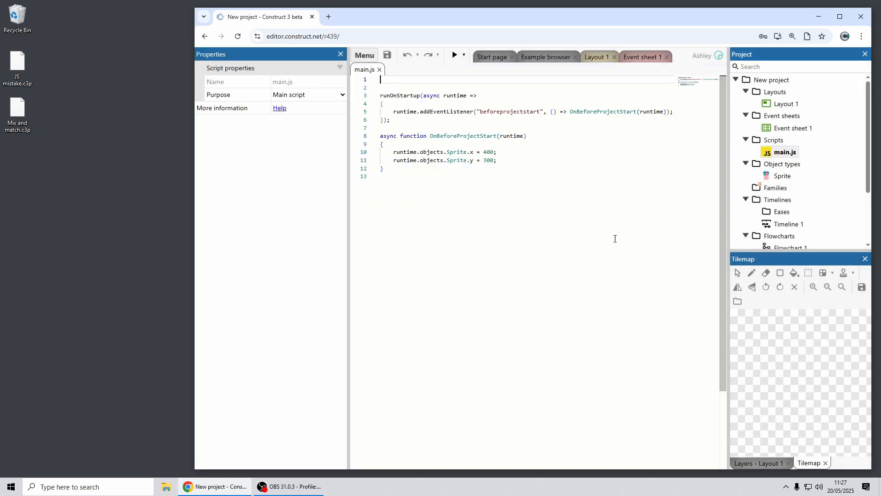
mouse_move(586, 76)
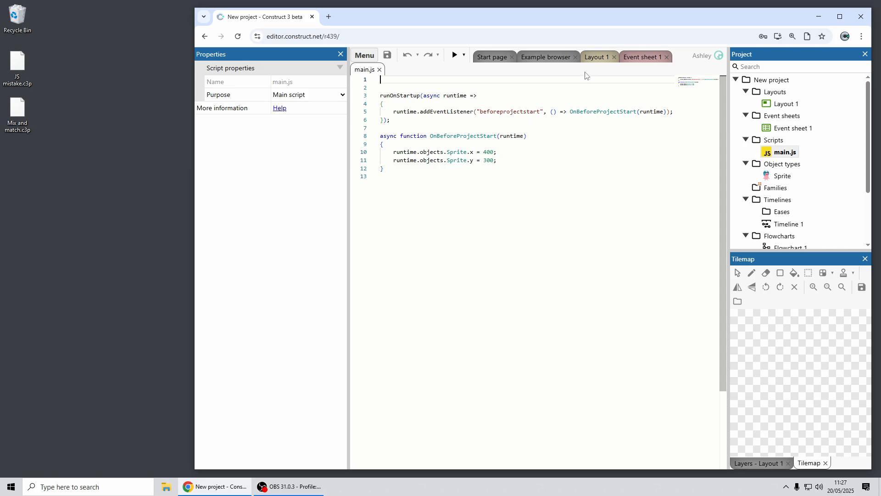
click(596, 57)
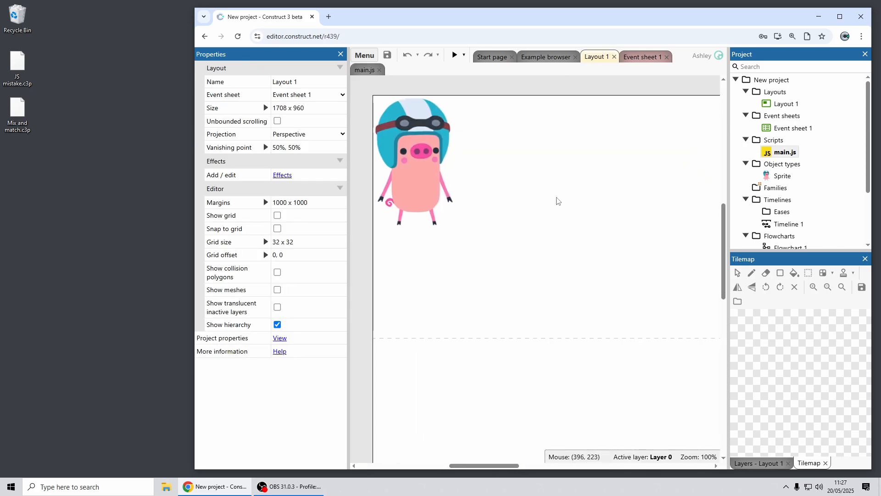
mouse_move(422, 163)
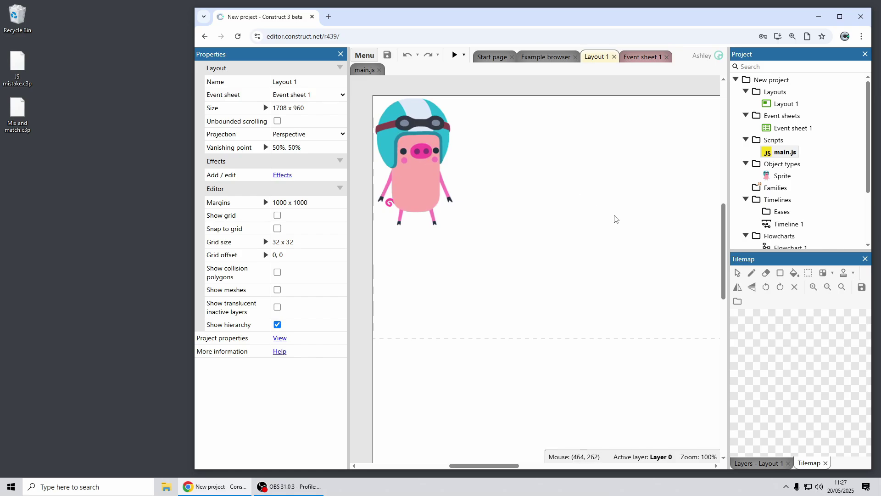
mouse_move(643, 60)
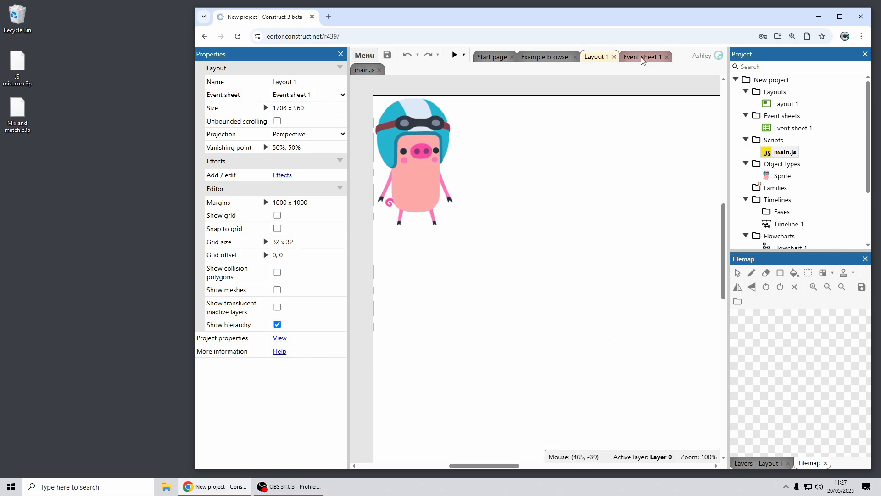
mouse_move(604, 62)
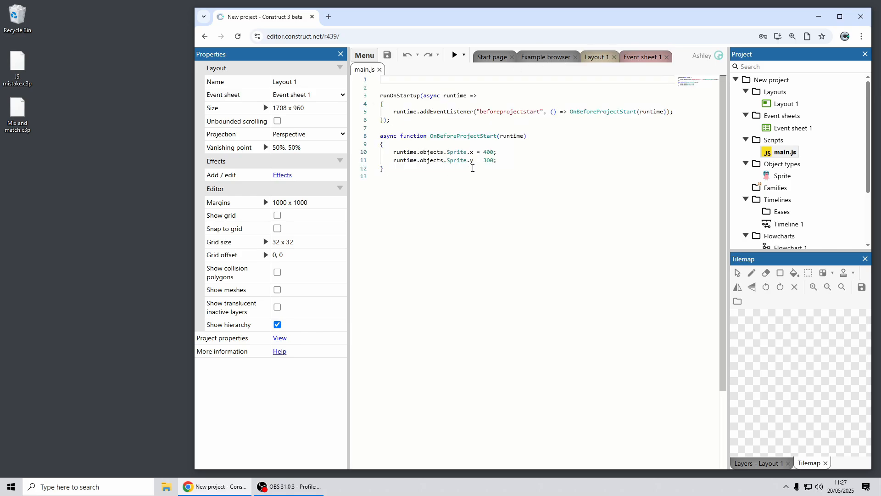
mouse_move(489, 180)
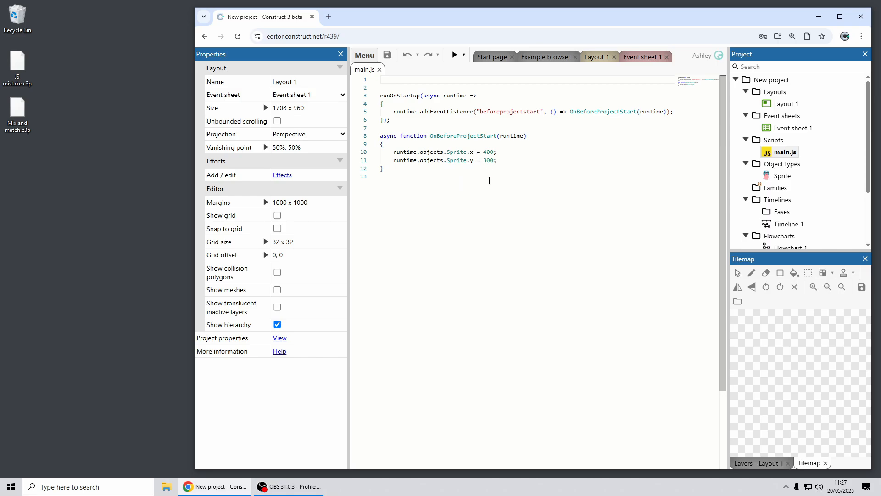
click(454, 55)
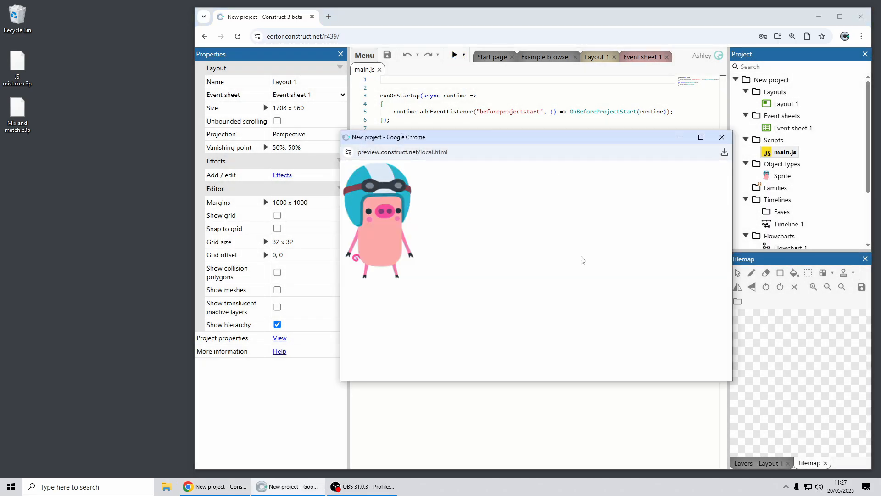
mouse_move(601, 243)
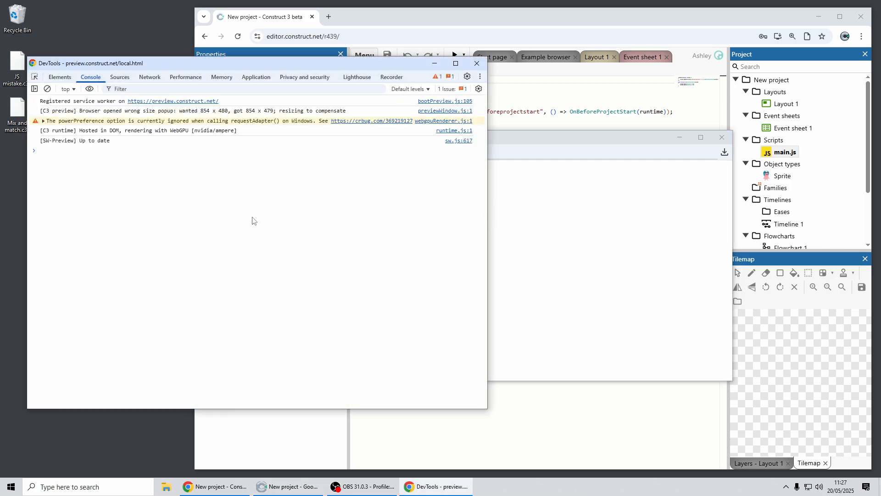
mouse_move(180, 193)
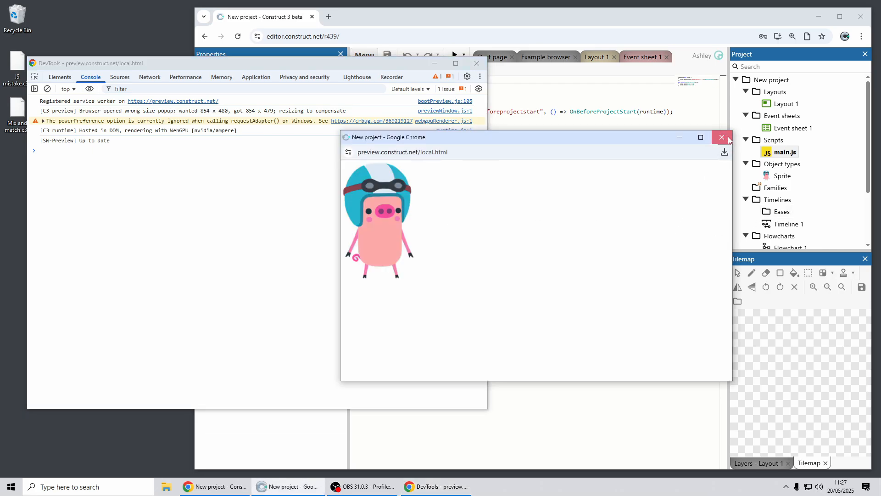
click(722, 137)
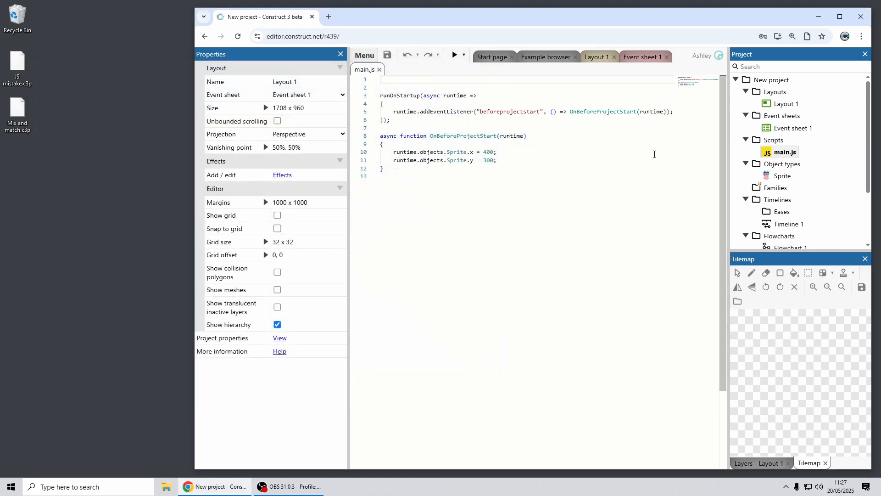
Highlight uses of Sprite, then convert main.js to TypeScript and select main.ts.
double_click(456, 152)
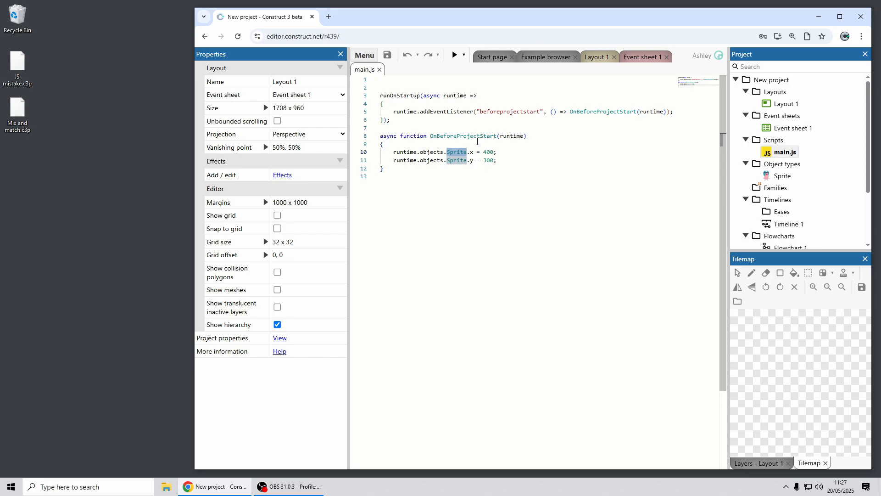
mouse_move(554, 146)
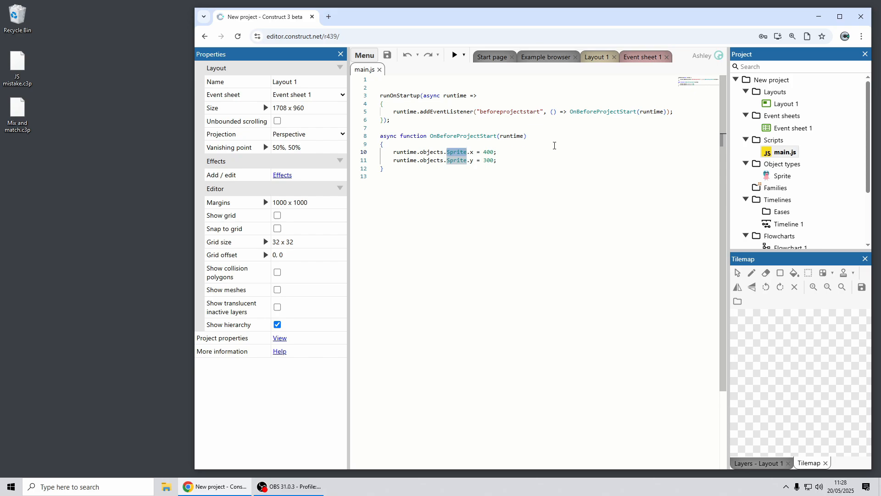
mouse_move(533, 140)
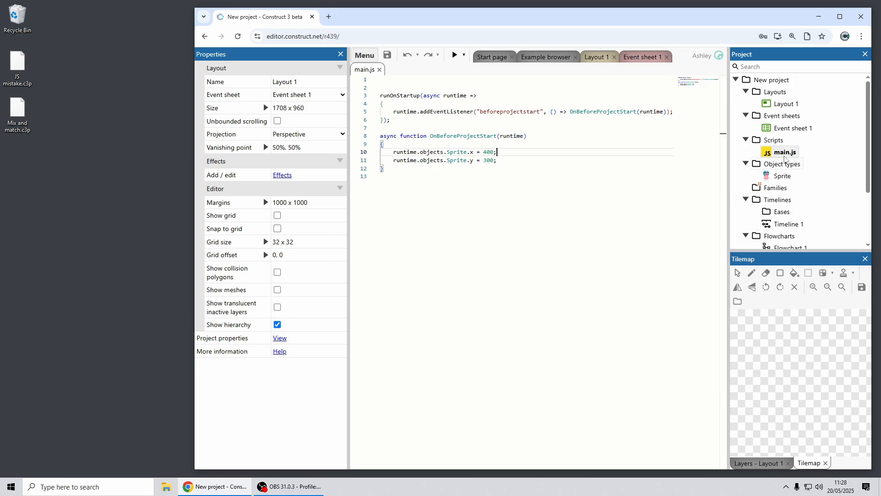
right_click(774, 140)
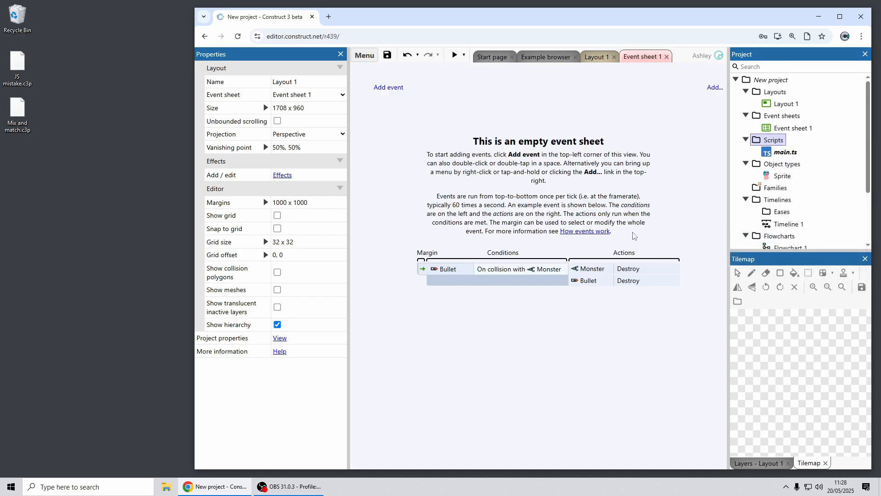
click(787, 152)
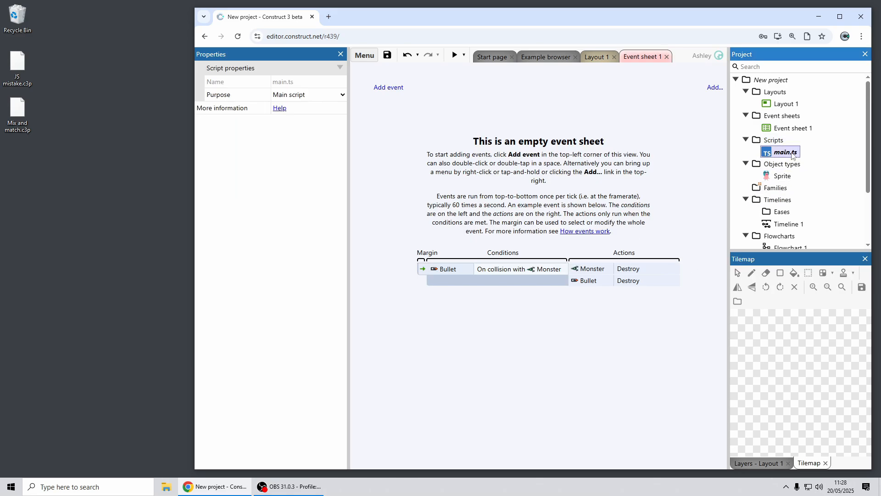
Type the runtime parameter as IRuntime in main.ts, then preview to reveal the Sprite 'x' error.
double_click(784, 152)
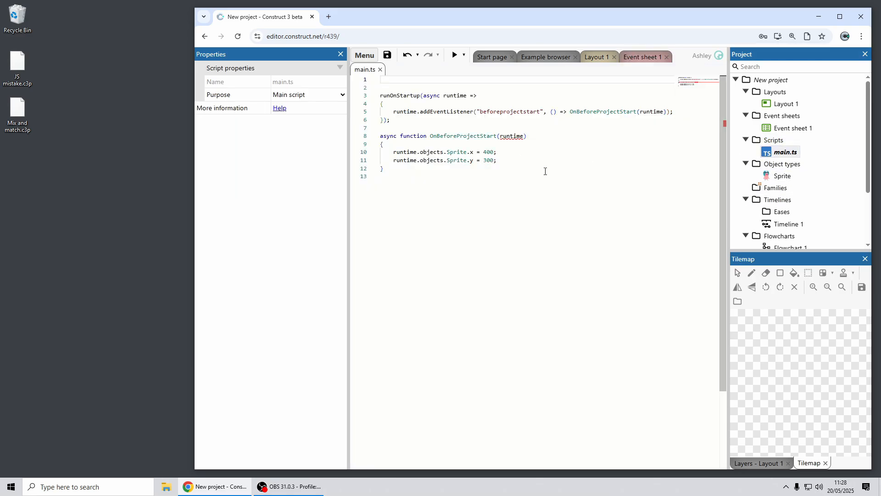
double_click(512, 136)
text(: )
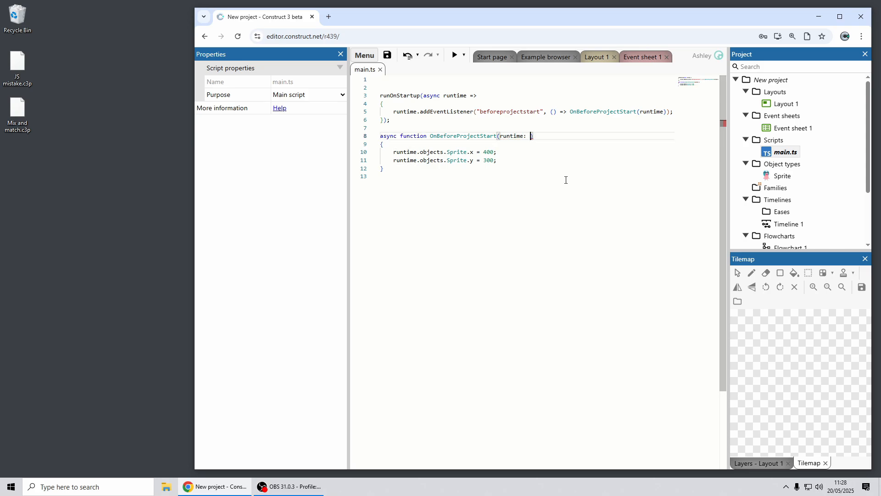
text(IRuntime)
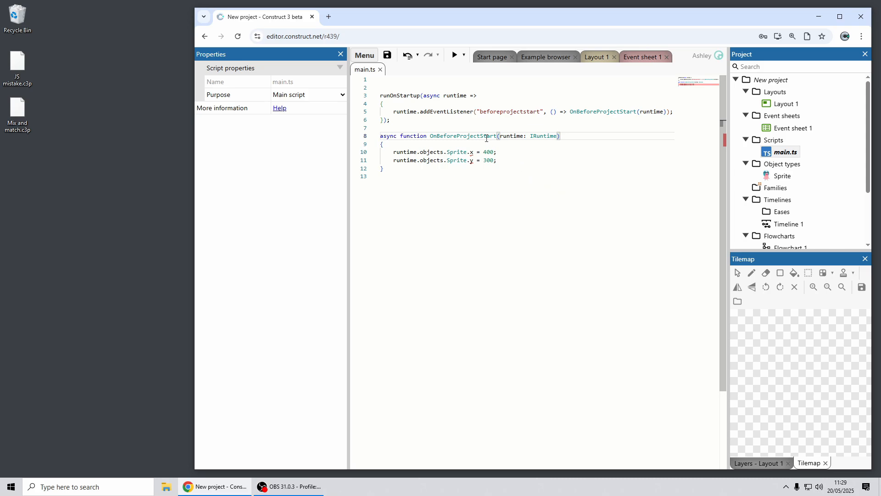
mouse_move(471, 152)
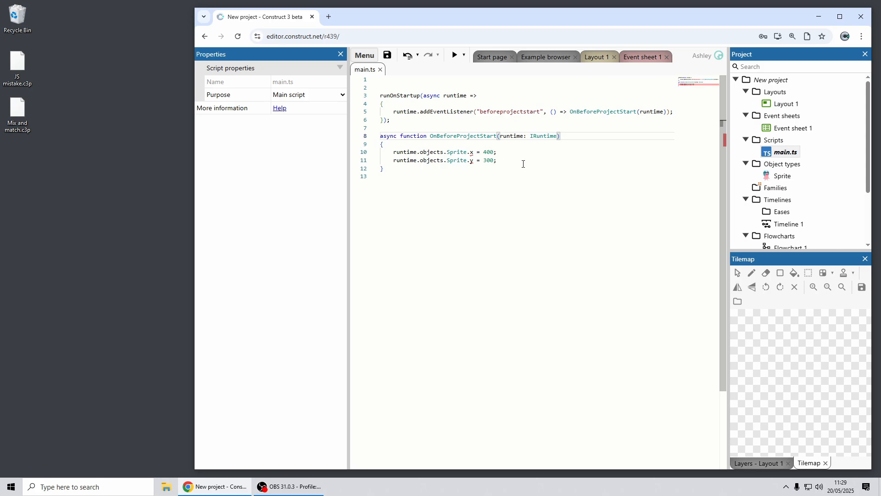
click(454, 55)
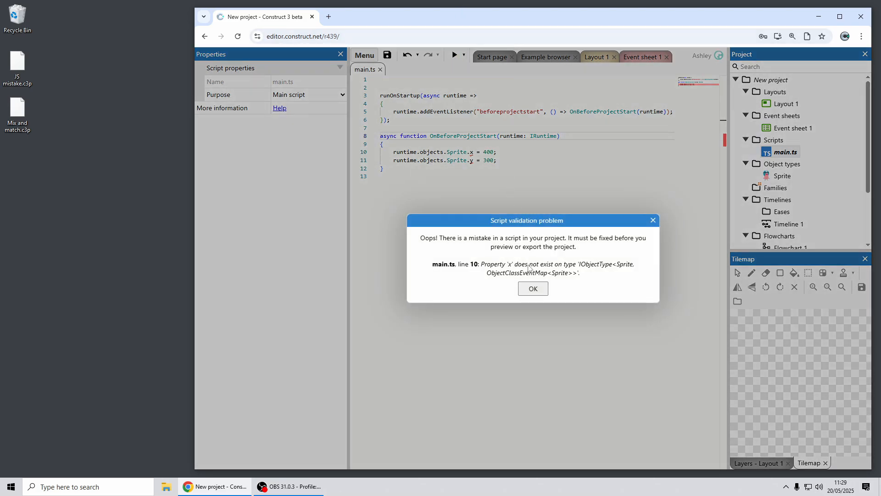
mouse_move(570, 287)
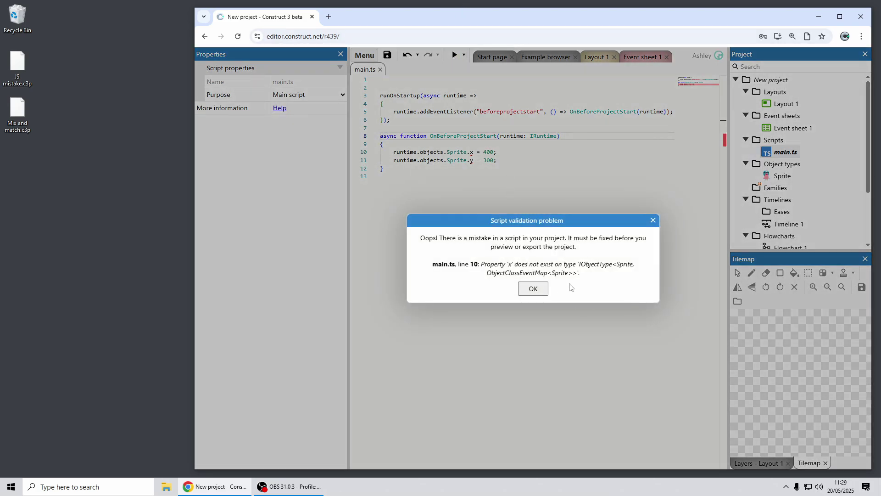
click(531, 287)
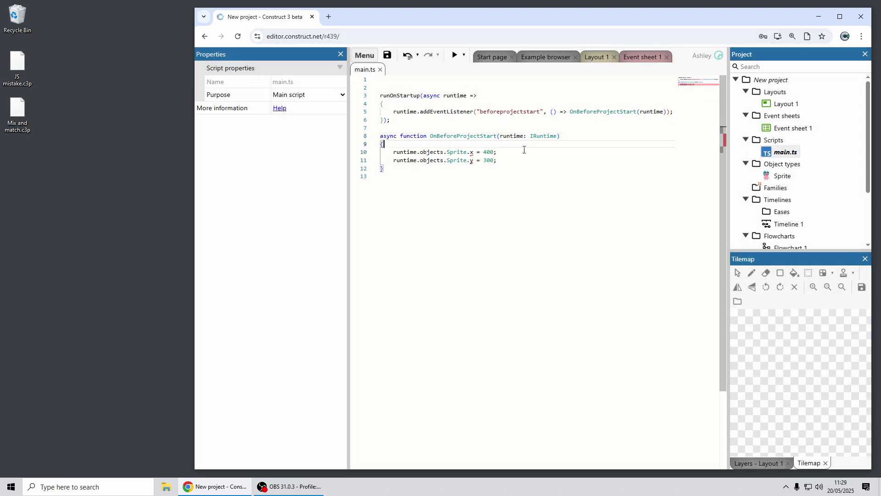
Add 'const inst = runtime.objects.Sprite.getFirstInstance()!' to the startup function and preview the pig.
key(Enter)
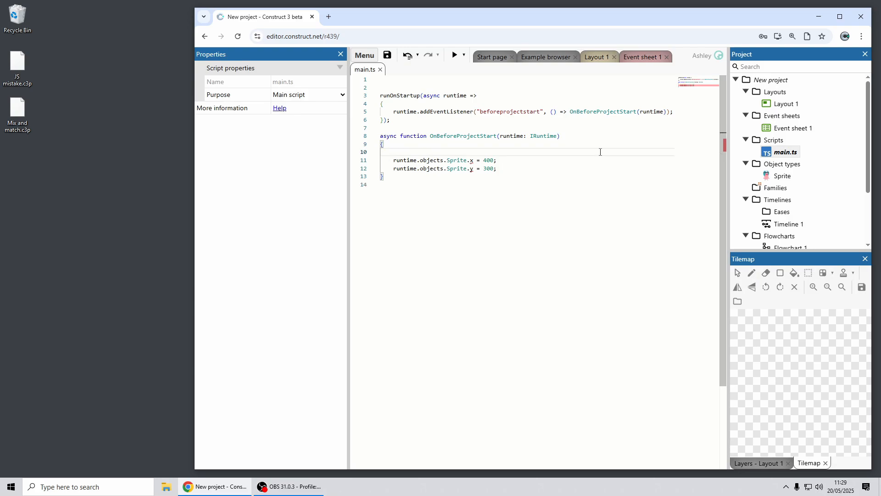
text(const inst)
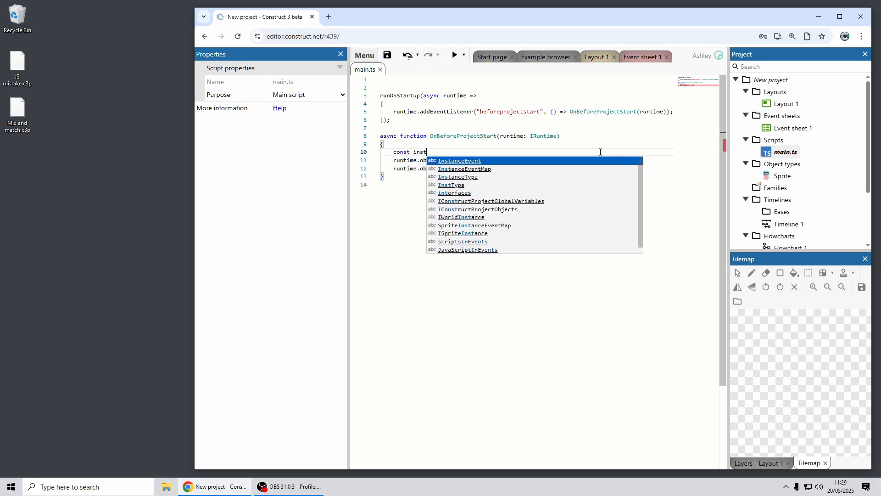
text(= runtime.objects.Sprite)
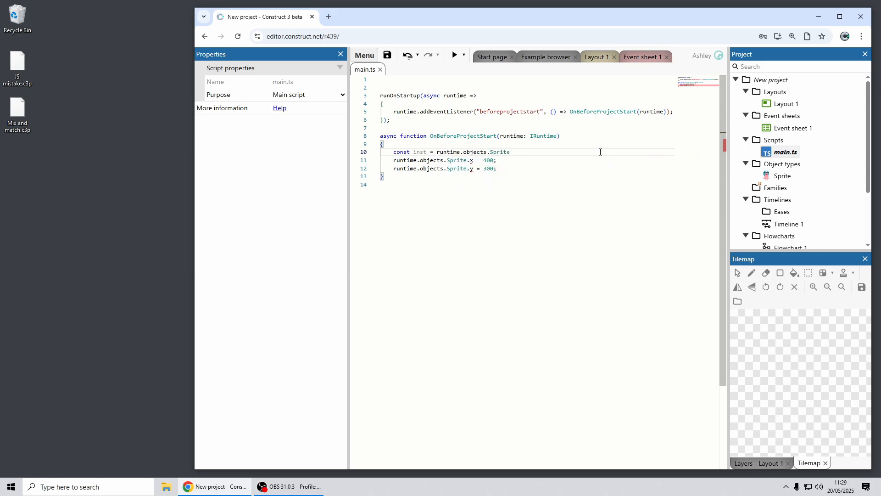
text(.)
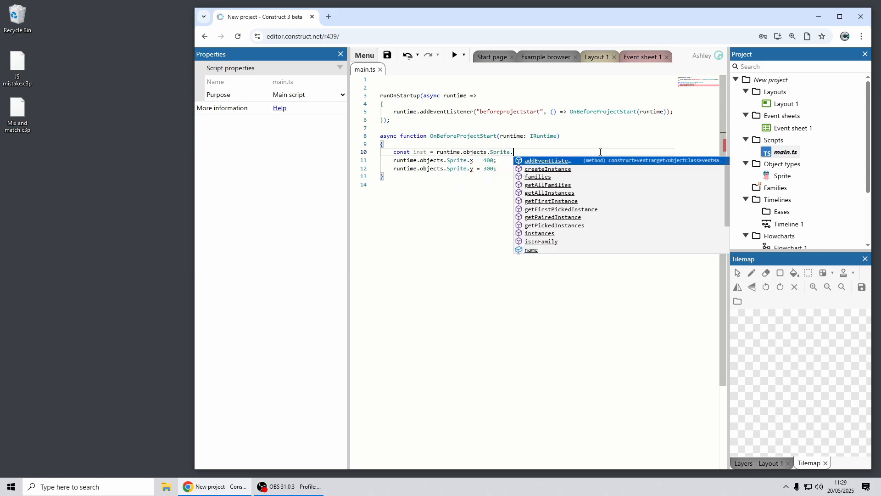
text(getFirstInstance()
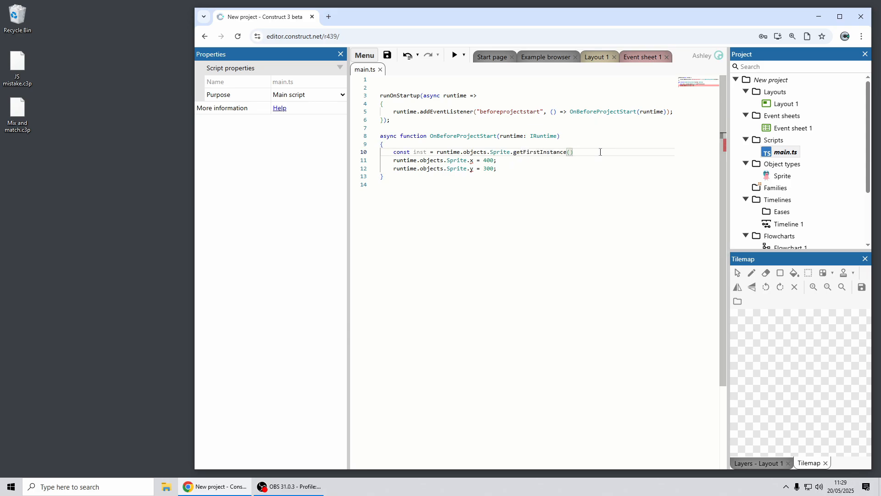
text(!;)
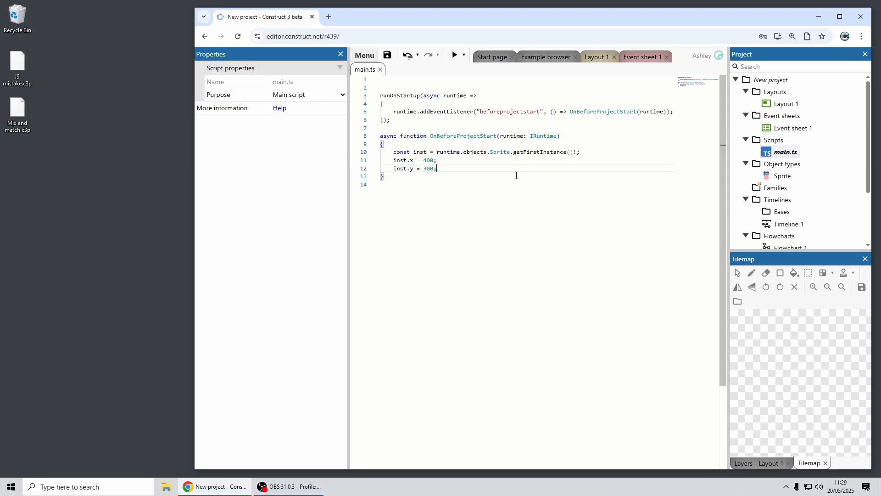
mouse_move(506, 188)
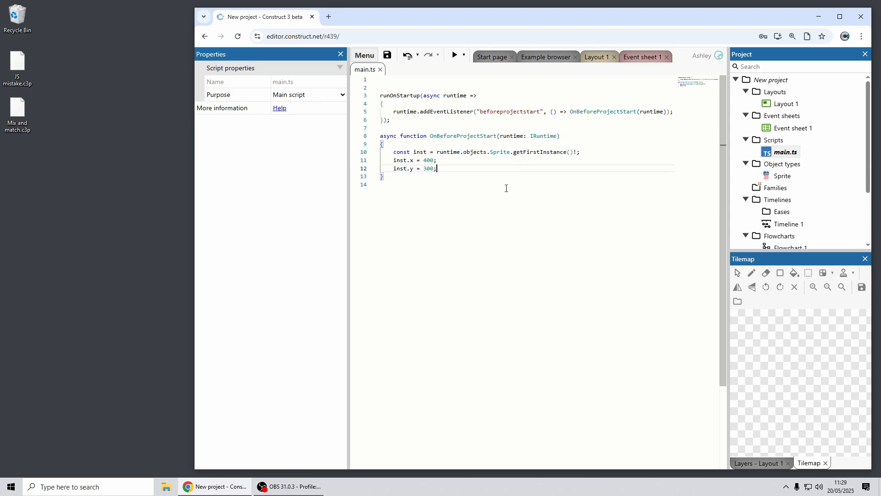
click(453, 54)
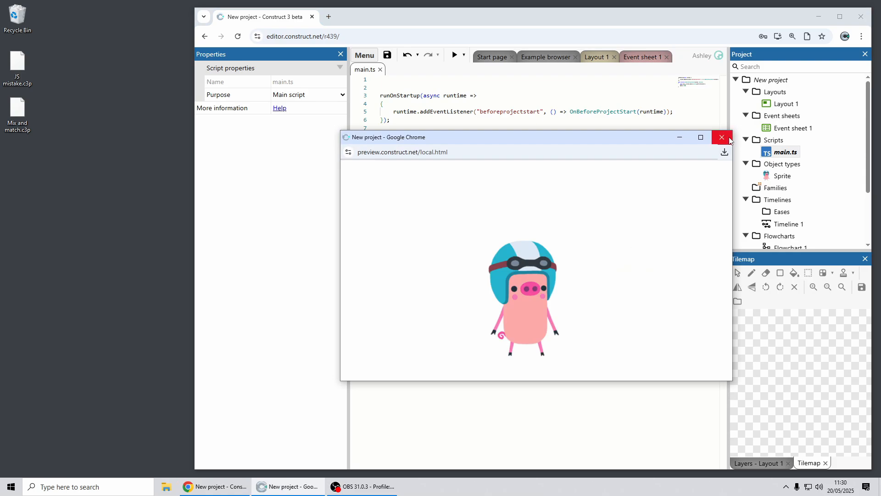
click(721, 137)
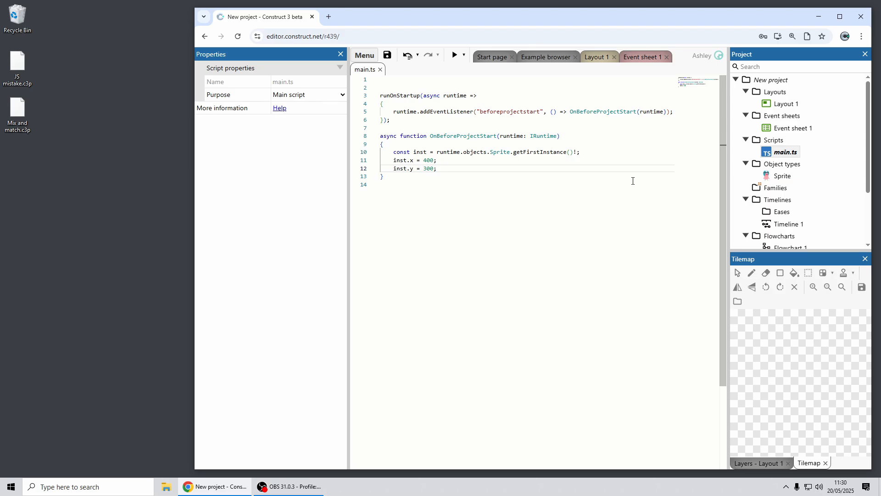
right_click(771, 80)
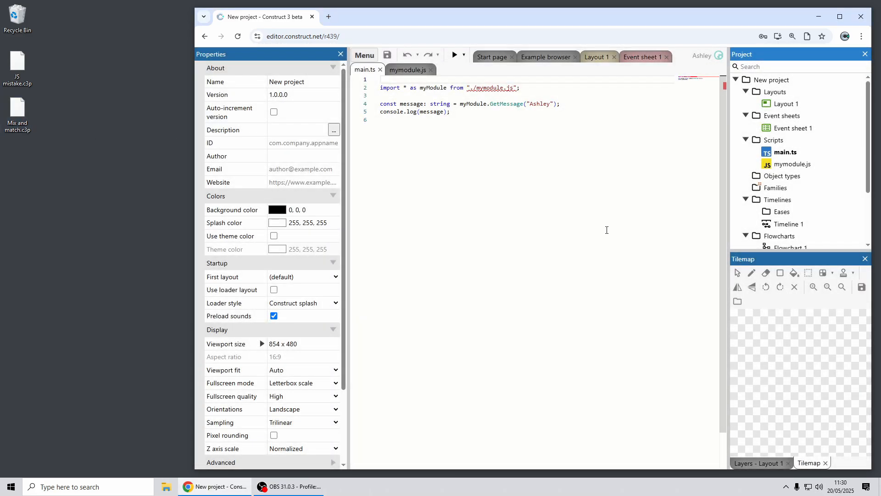
mouse_move(651, 261)
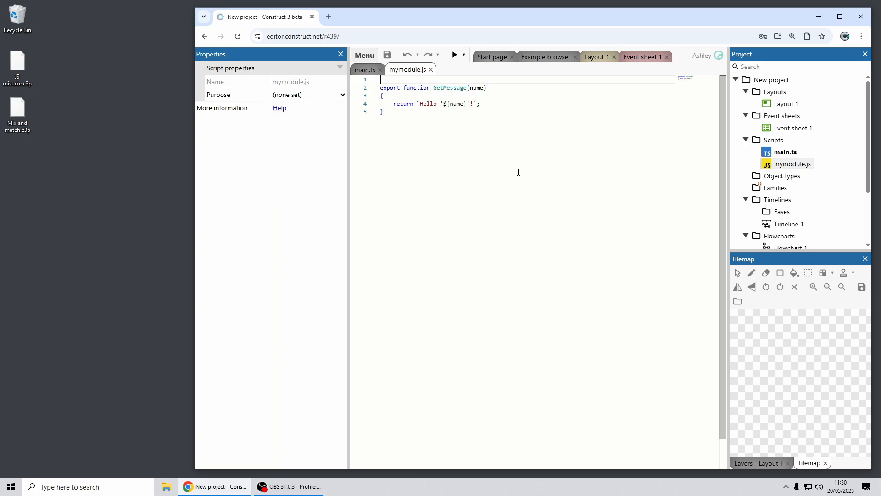
mouse_move(486, 93)
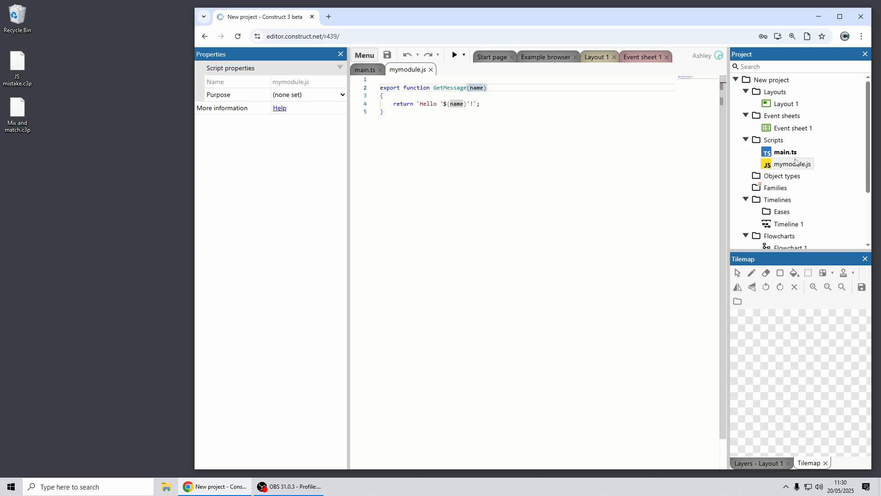
View the mymodule.js and main.ts scripts, then bring up the project root's context menu.
click(365, 69)
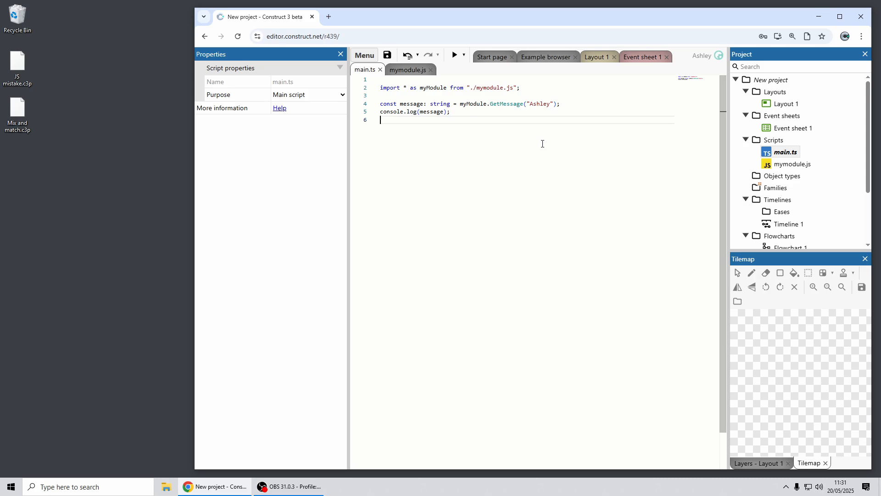
mouse_move(618, 121)
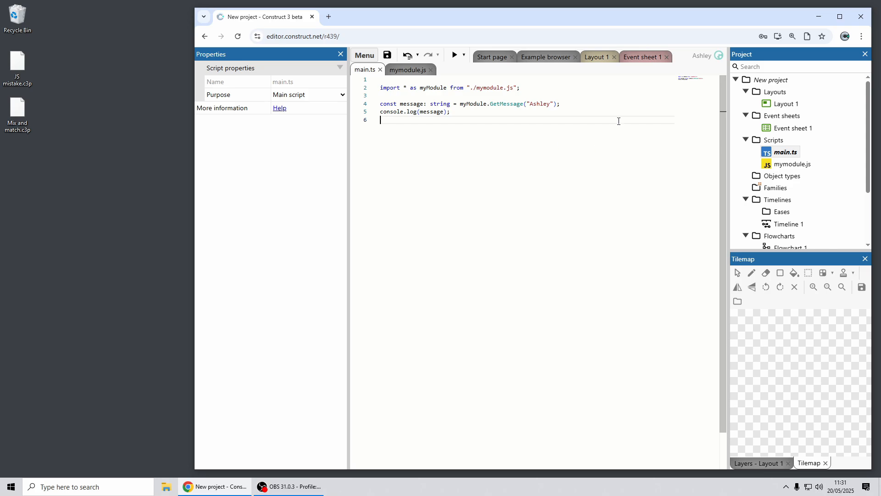
right_click(769, 79)
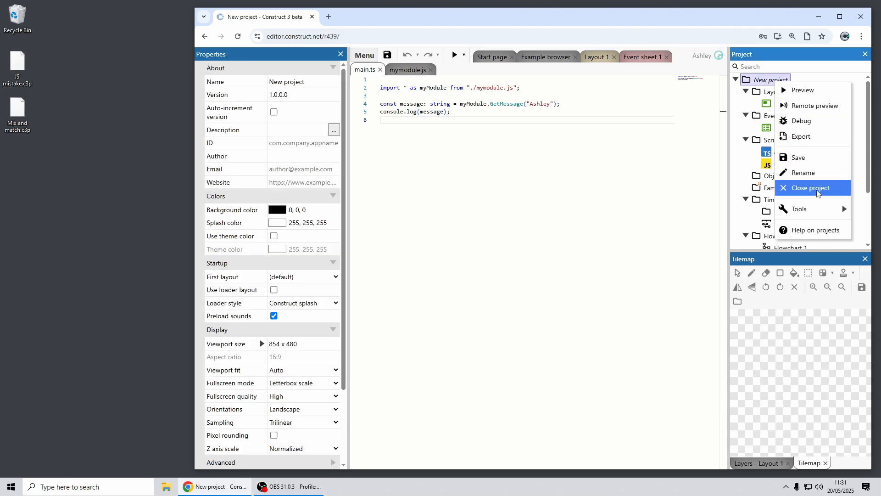
Close the project with Don't save and close the Example browser tab.
click(811, 188)
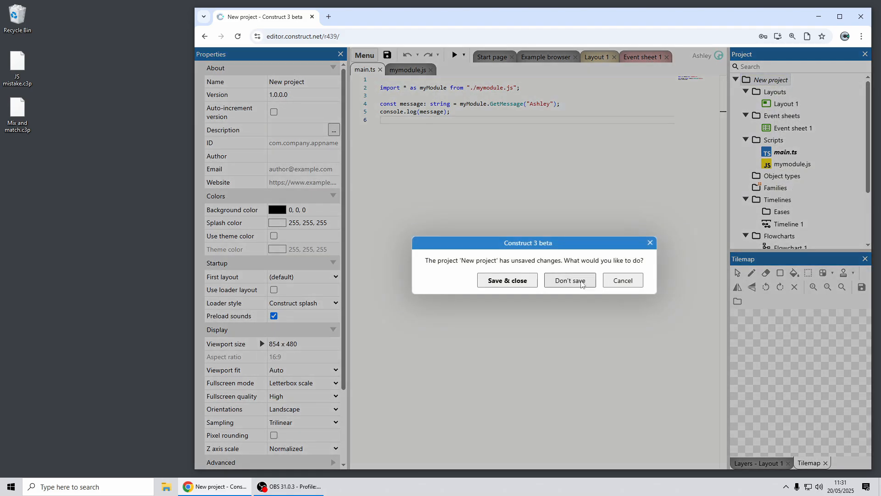
mouse_move(584, 289)
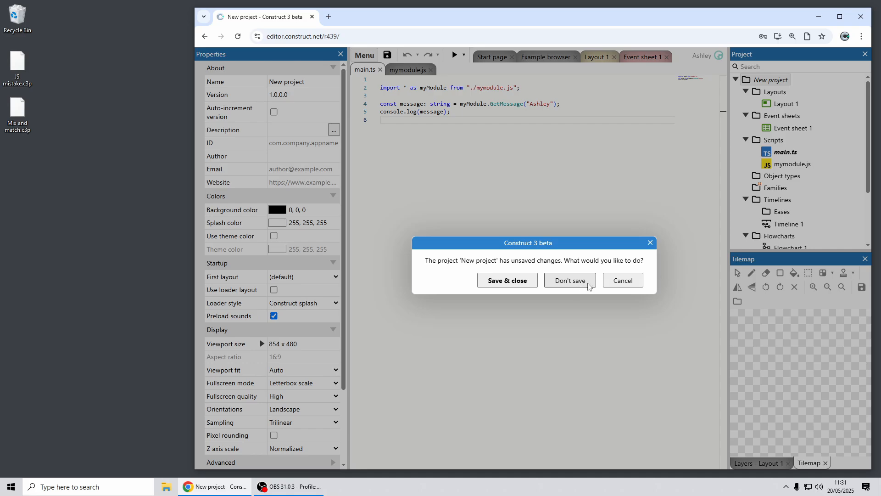
click(570, 280)
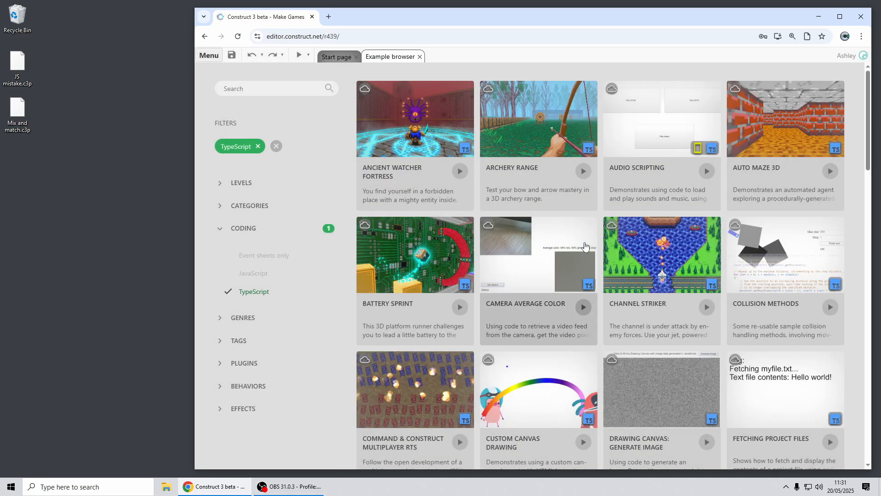
click(419, 57)
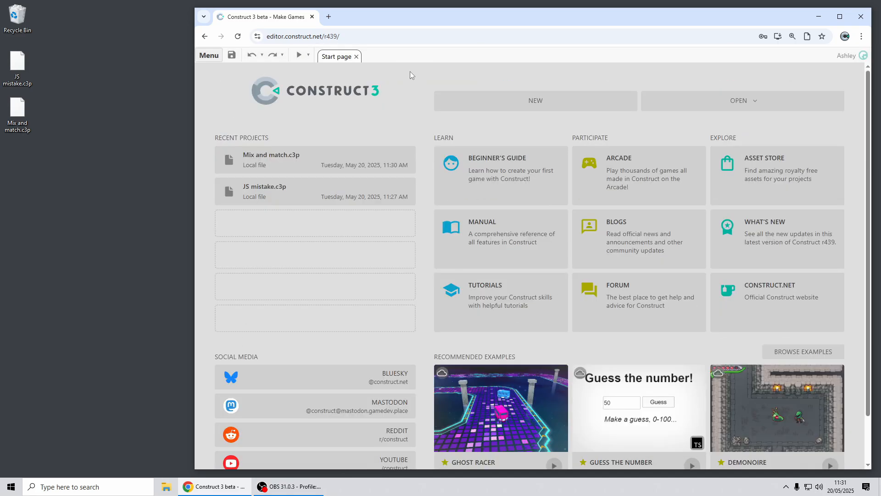
Create a new project, insert a Construct Game Services object, and show Event sheet 1.
click(534, 101)
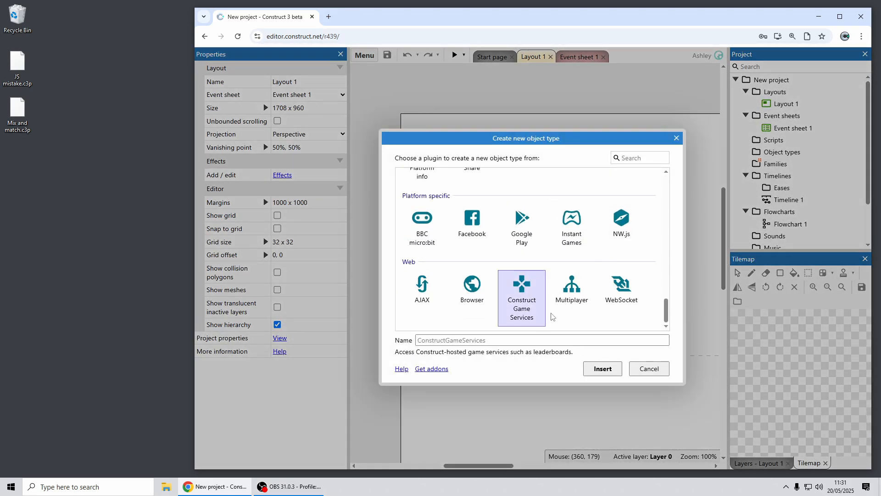
click(601, 368)
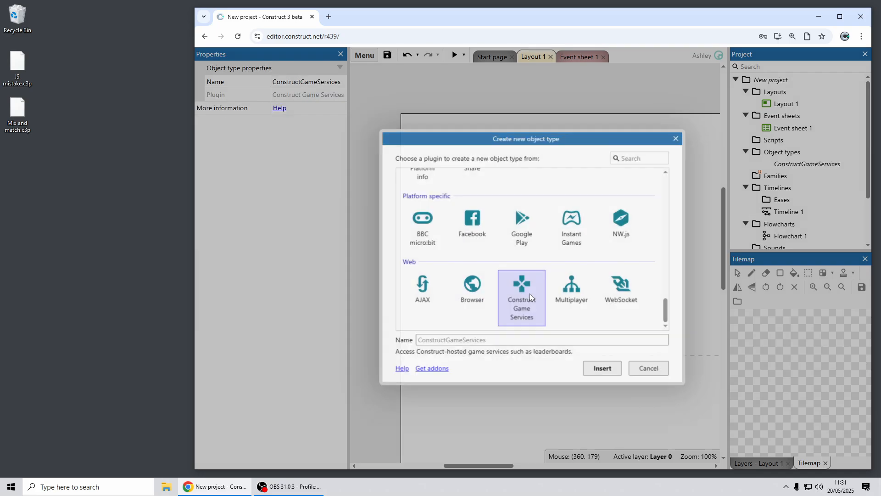
click(601, 368)
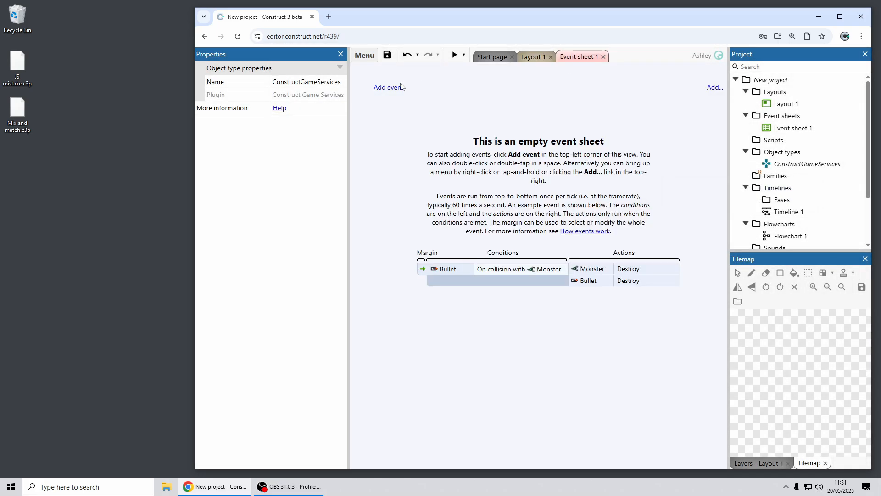
Add a new event with a ConstructGameServices Submit score action, entering score 123.
click(388, 88)
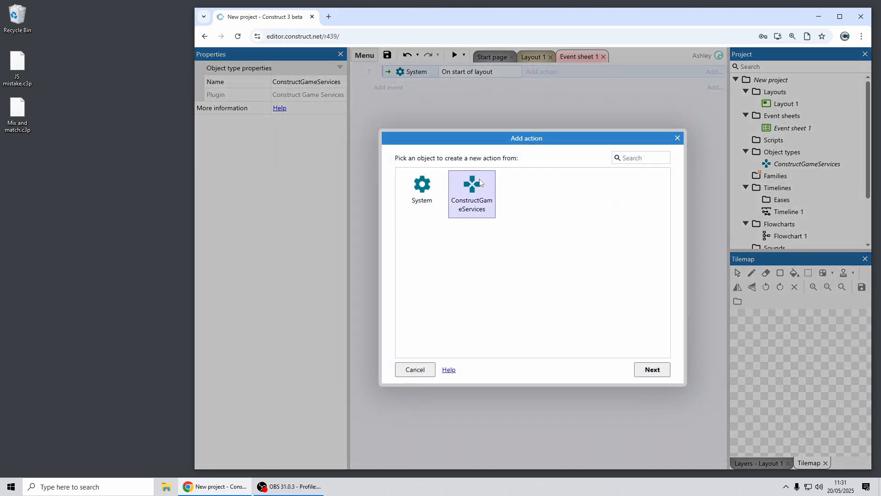
double_click(471, 193)
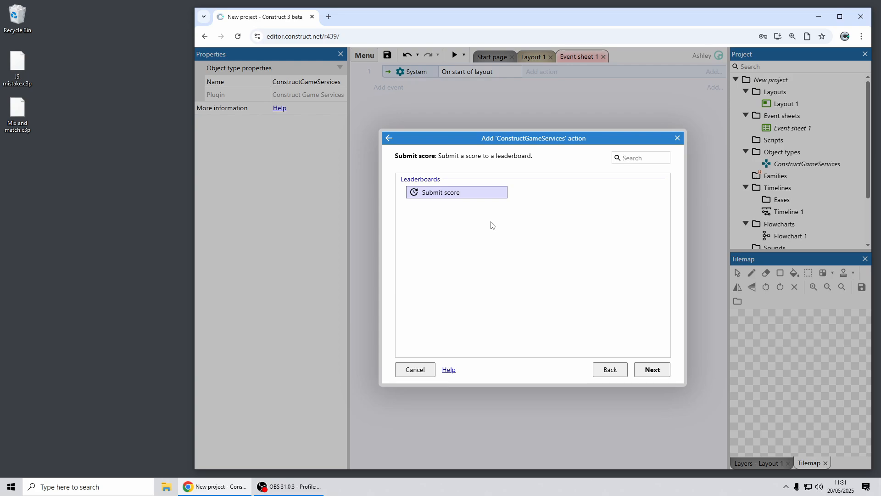
double_click(456, 192)
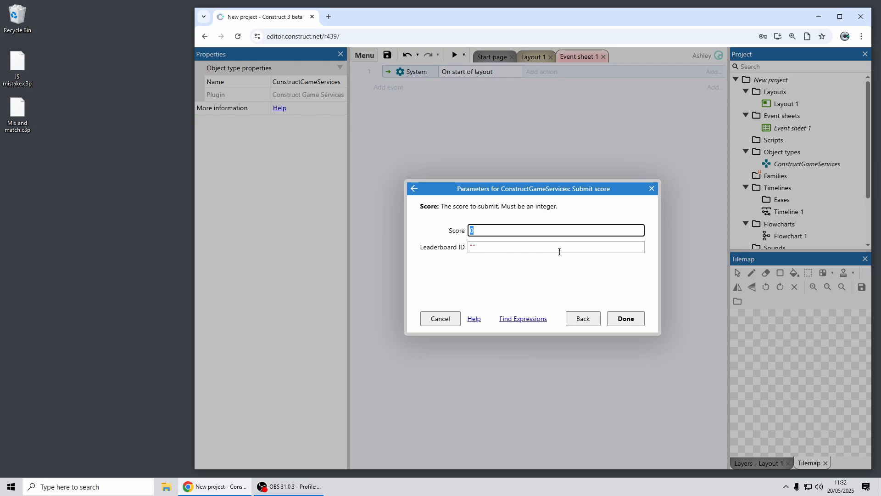
text(123)
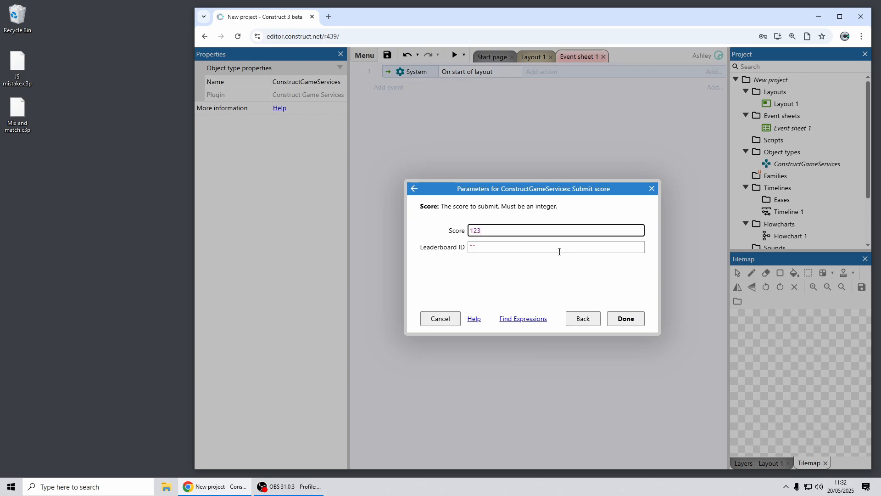
click(556, 247)
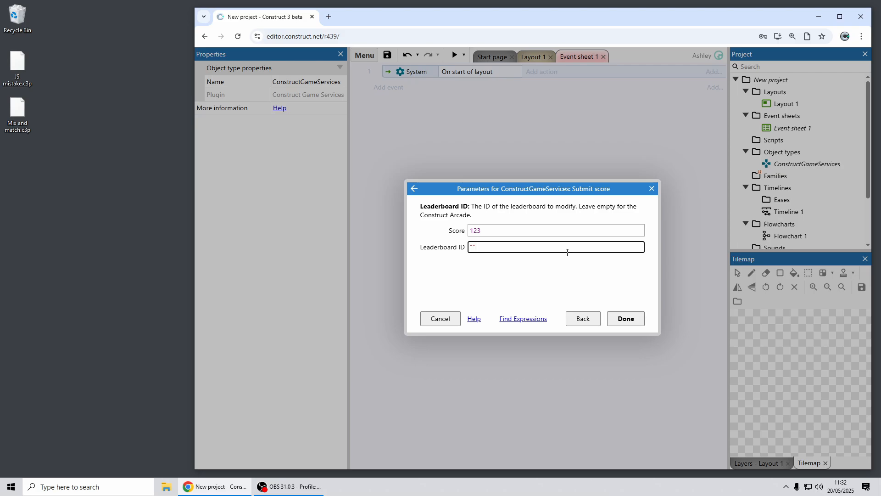
mouse_move(626, 319)
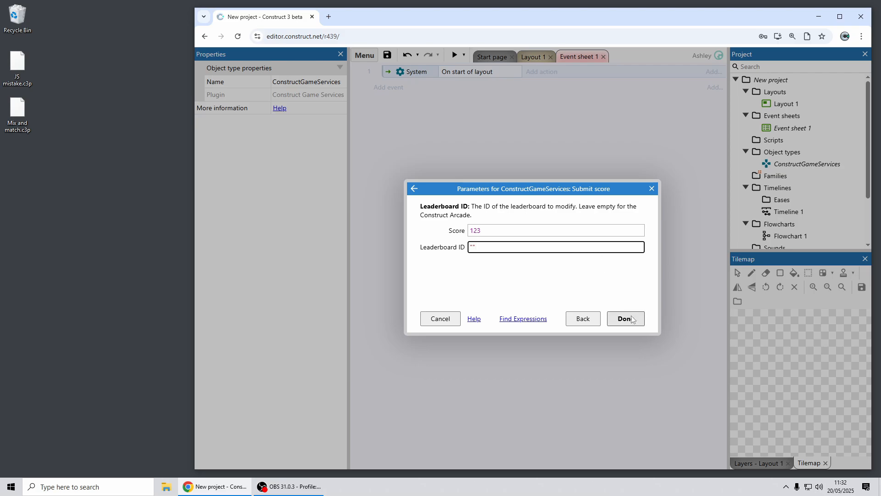
Confirm the score parameters, discard the unsaved project, and create a new project.
click(624, 319)
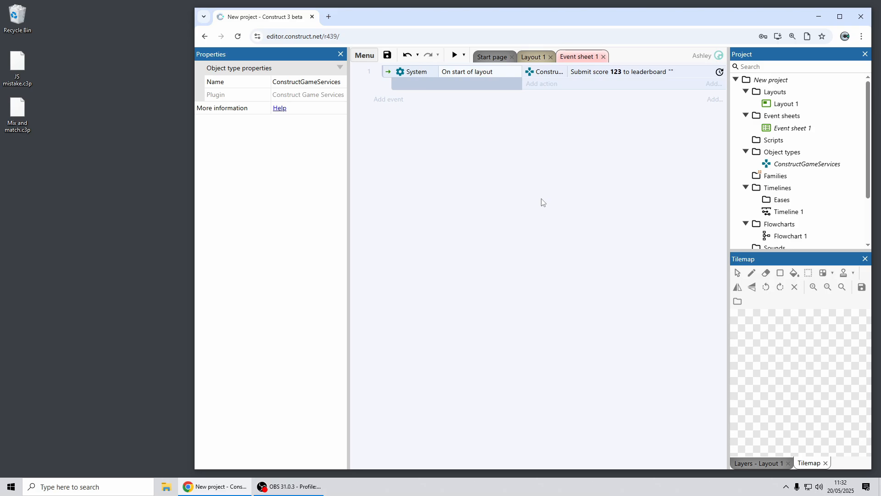
mouse_move(639, 215)
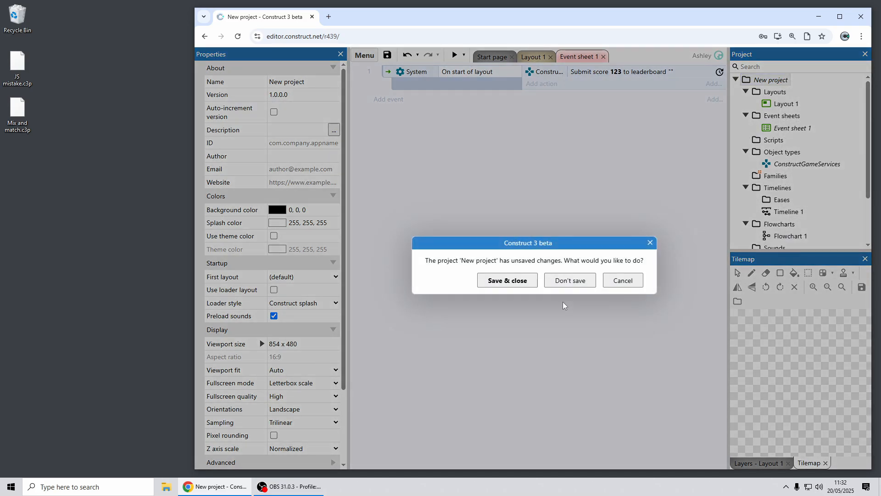
click(569, 280)
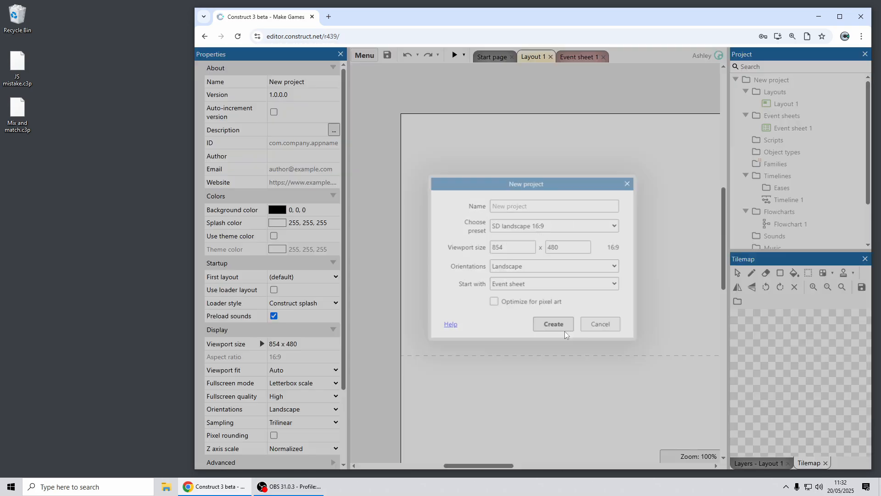
click(552, 323)
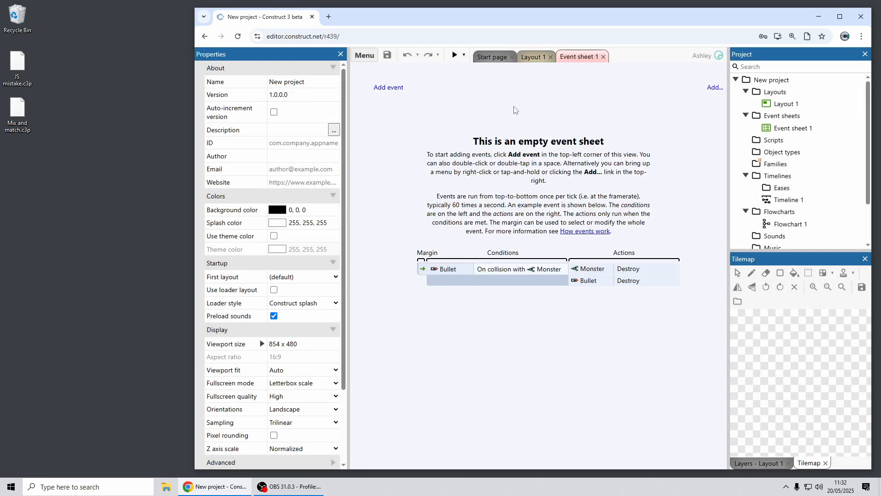
Add a new function named Function1 to the empty event sheet.
right_click(514, 110)
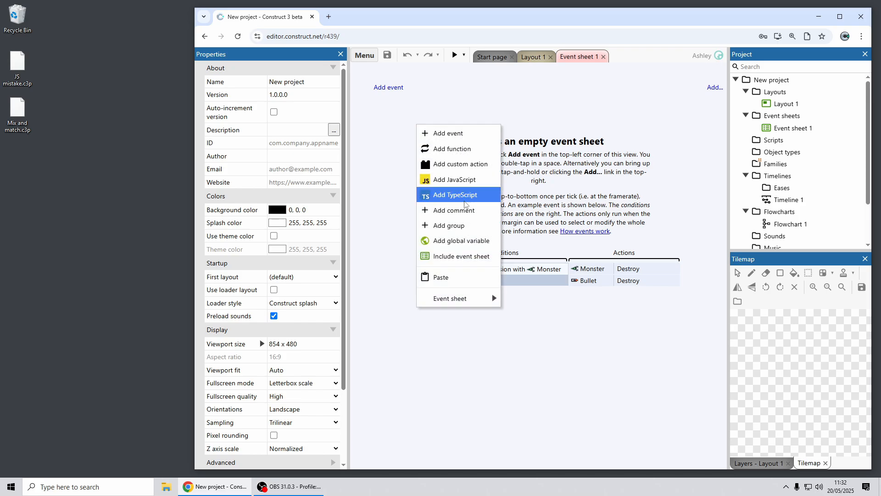
click(452, 148)
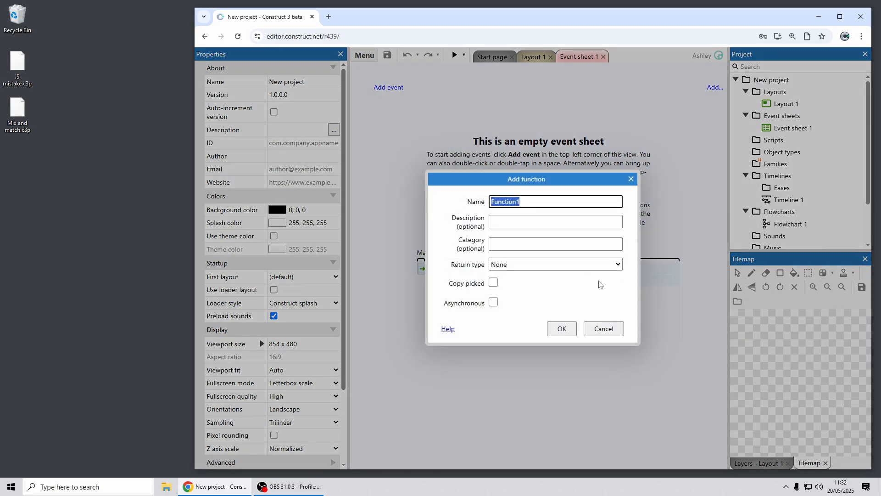
click(560, 328)
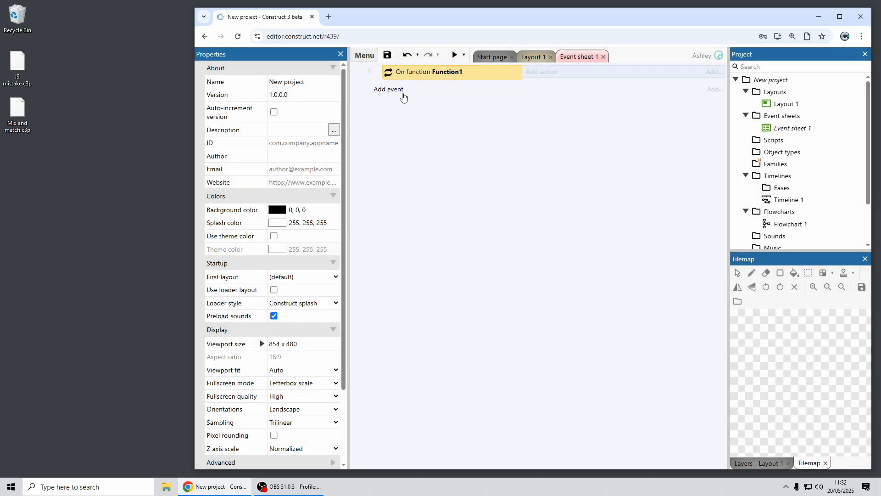
Add an On start of layout event calling Function1, renaming the Functions object to F.
click(388, 88)
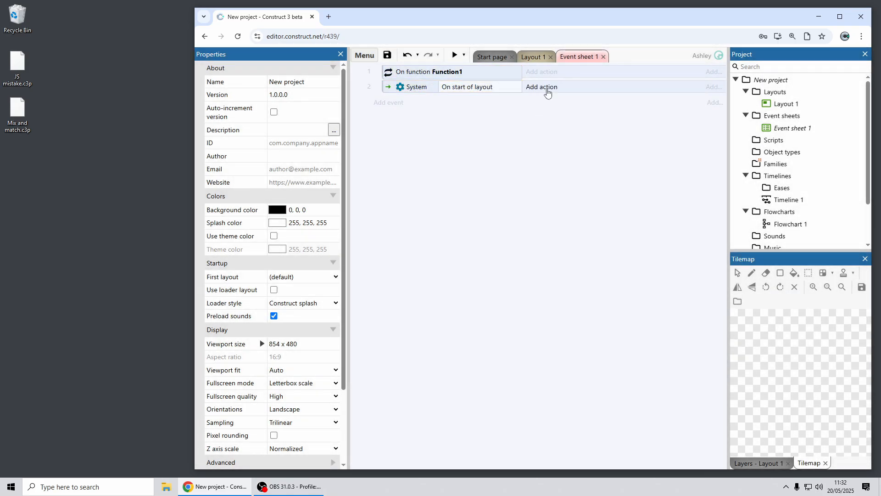
click(540, 87)
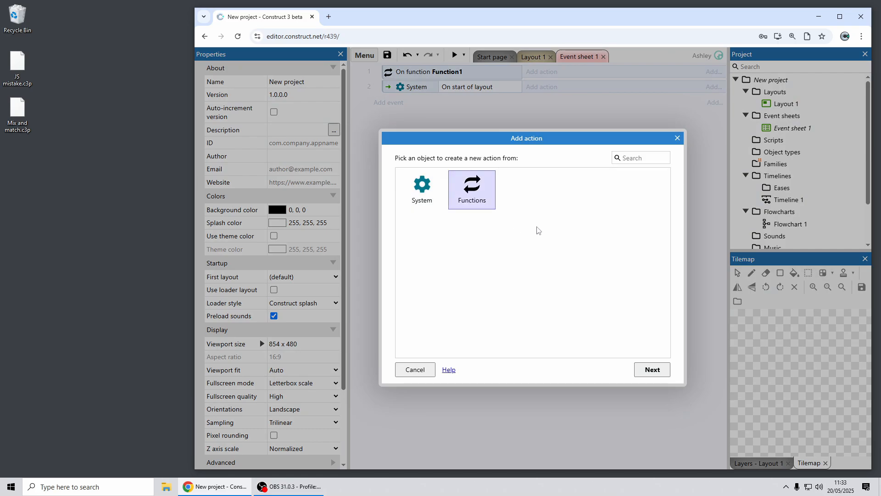
mouse_move(480, 214)
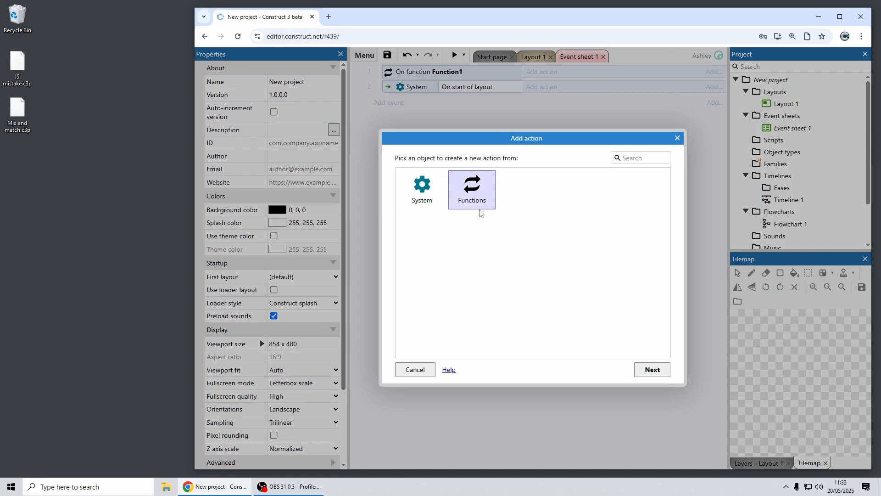
mouse_move(482, 195)
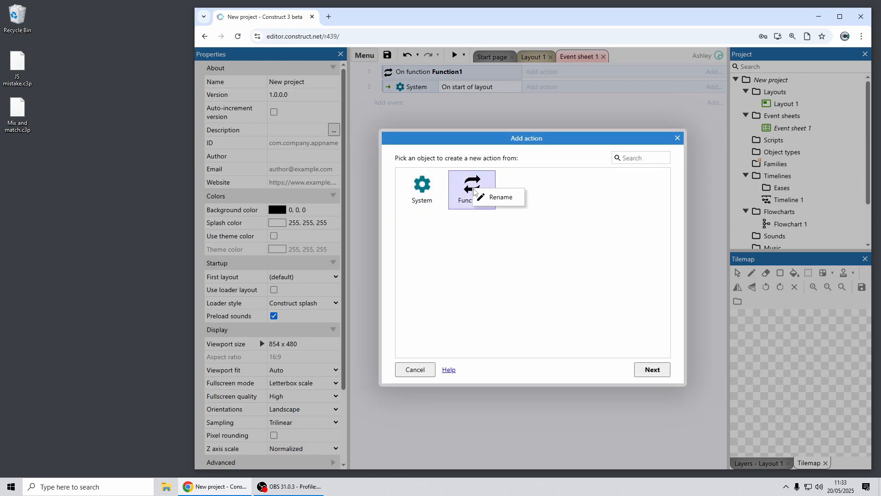
click(501, 196)
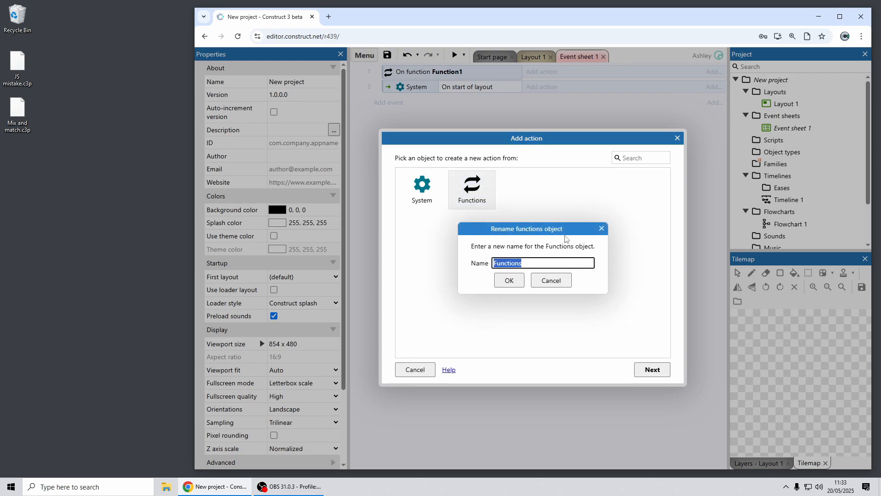
text(F)
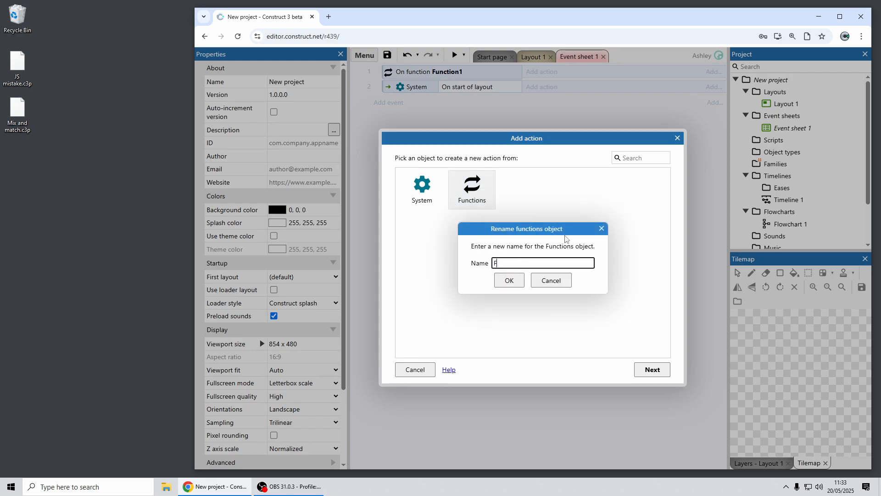
click(507, 280)
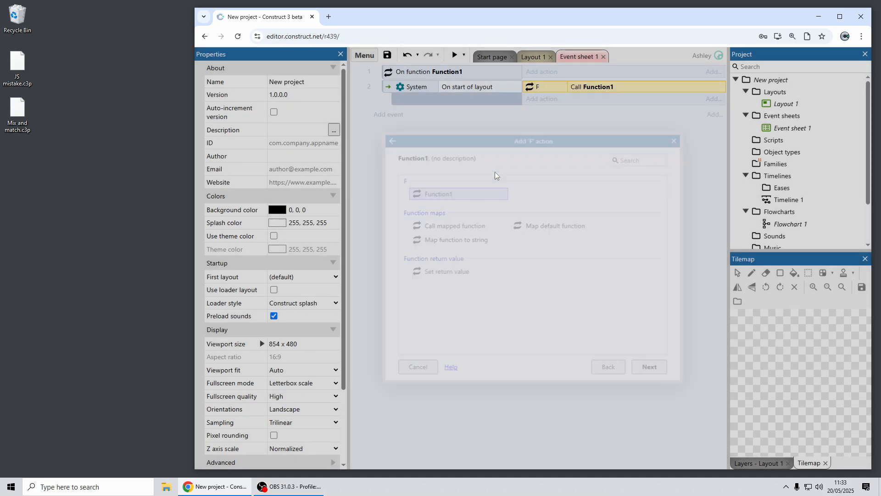
click(417, 367)
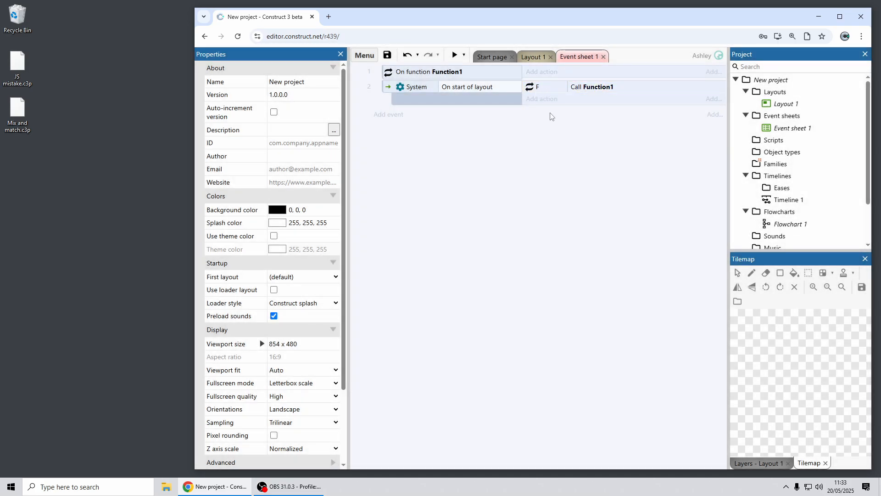
mouse_move(573, 175)
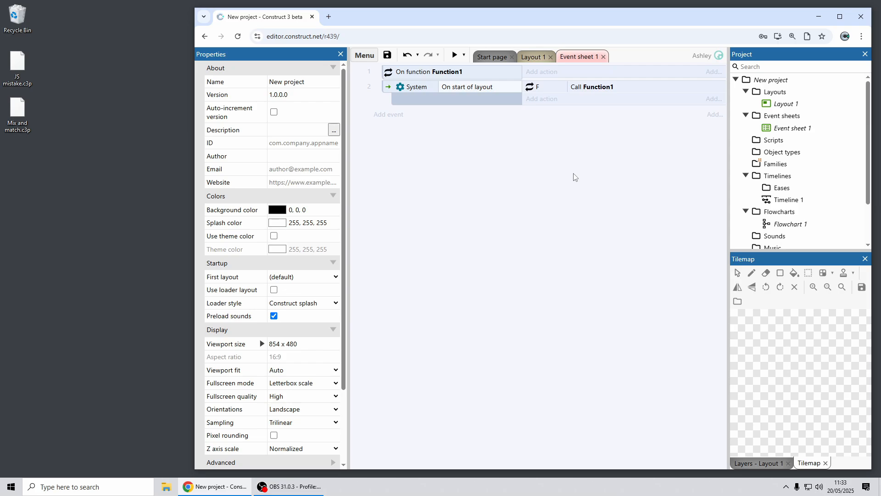
mouse_move(364, 56)
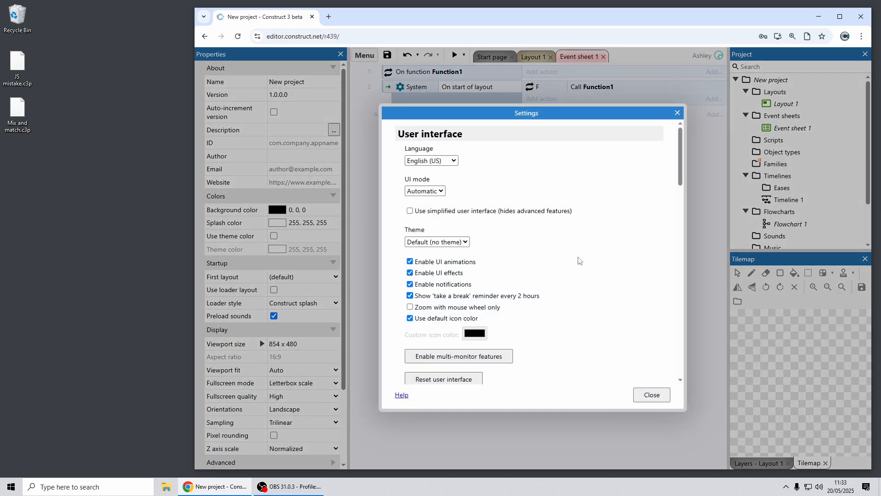
Enable multi-monitor features in editor Settings, allow the browser prompt, then preview the project.
scroll(down, 3)
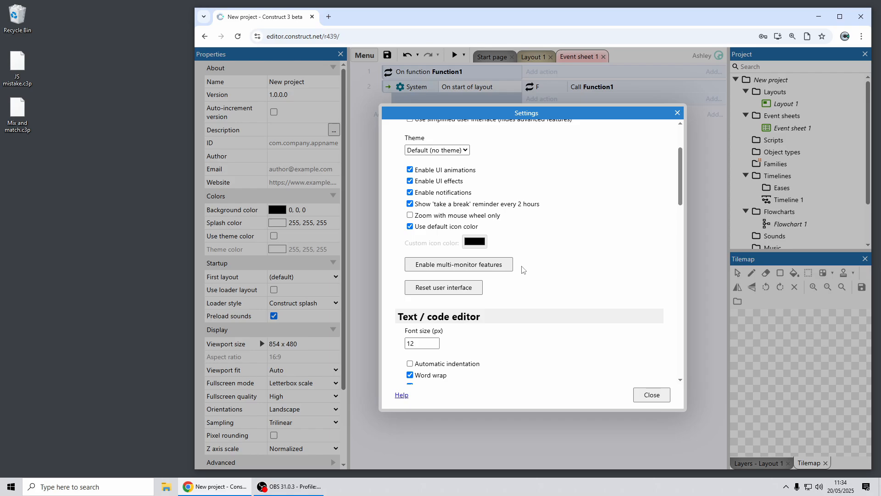
click(458, 264)
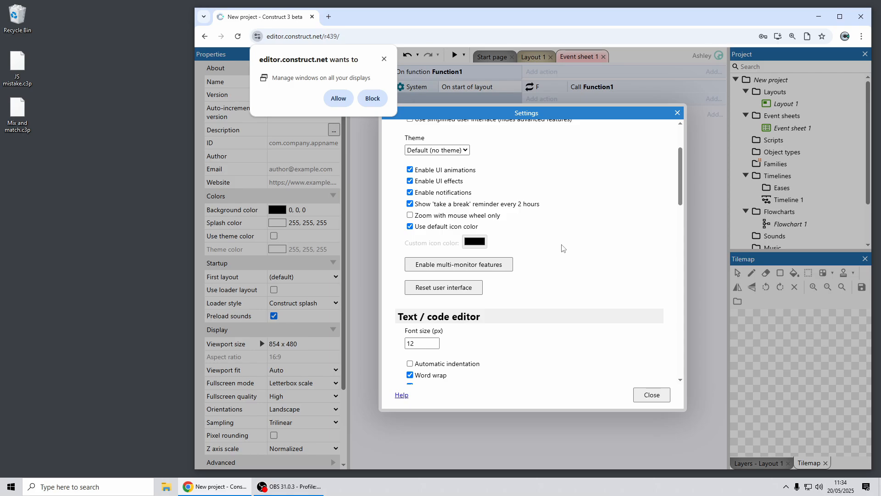
mouse_move(295, 103)
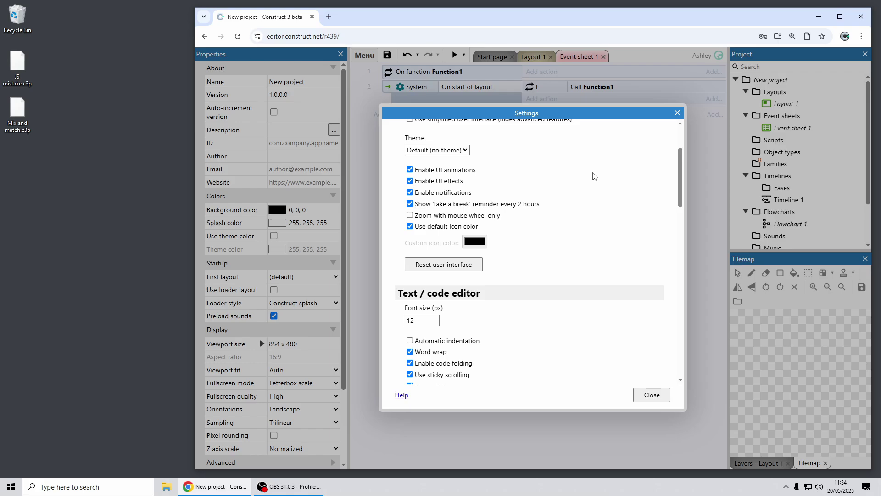
click(651, 395)
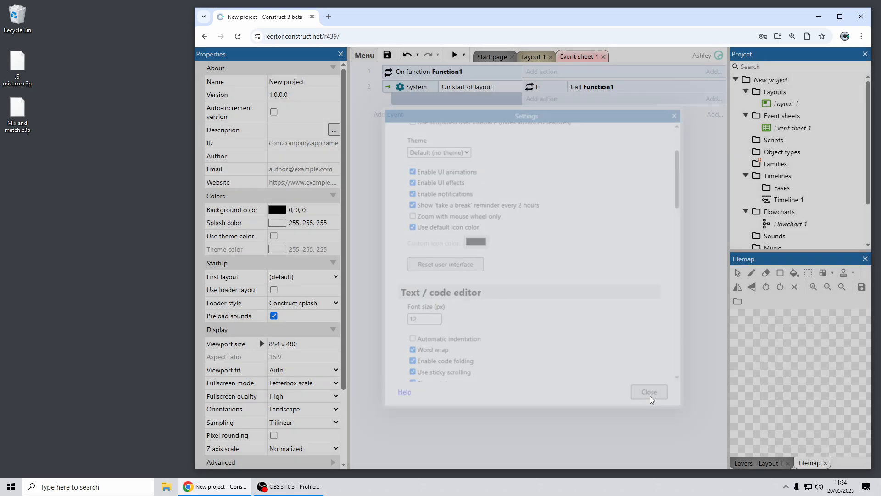
click(648, 392)
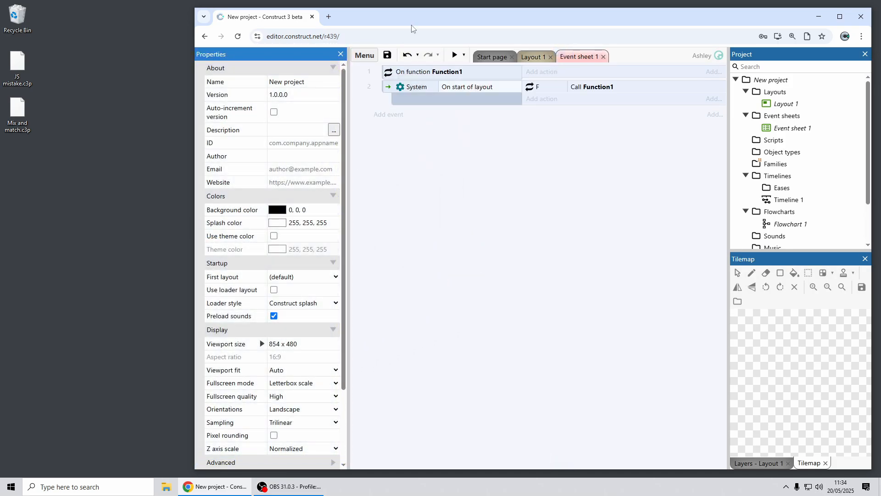
click(454, 55)
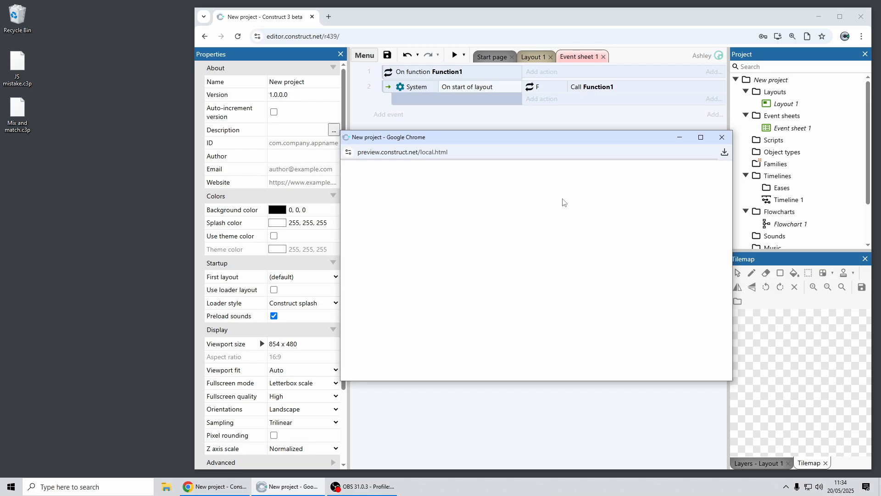
Close the preview, run Debug project, and pop the Inspector into its own window.
click(722, 137)
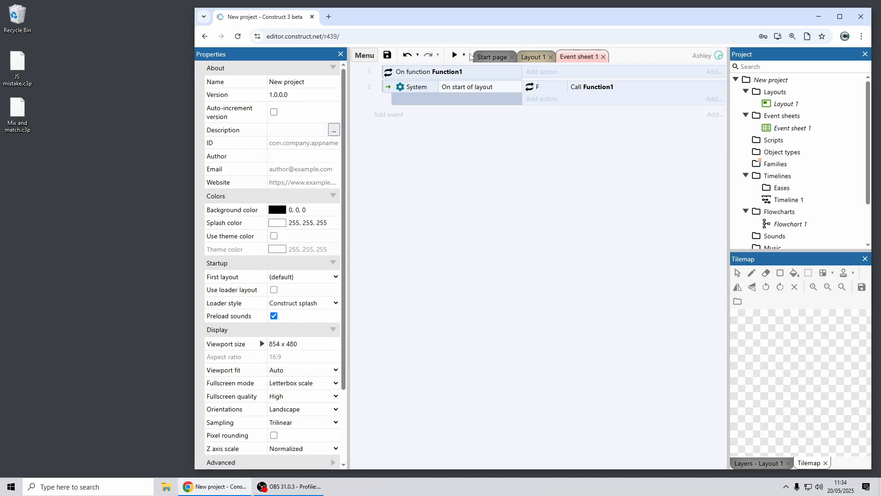
click(454, 55)
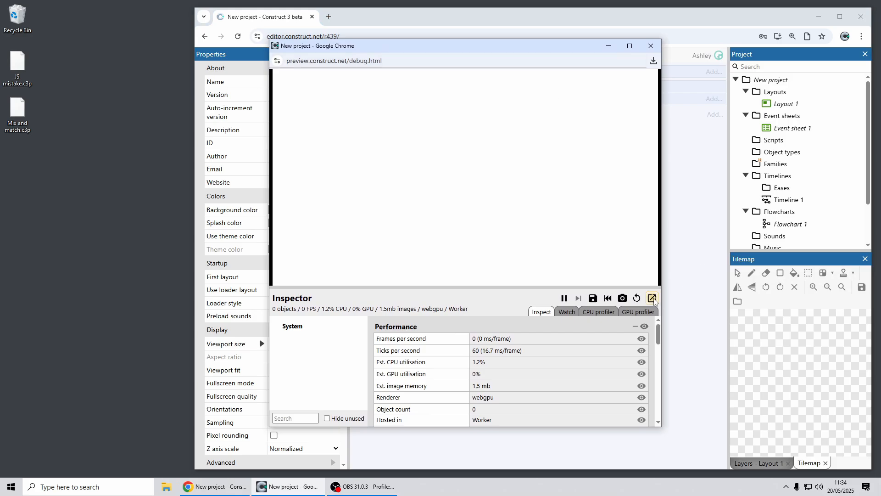
click(651, 298)
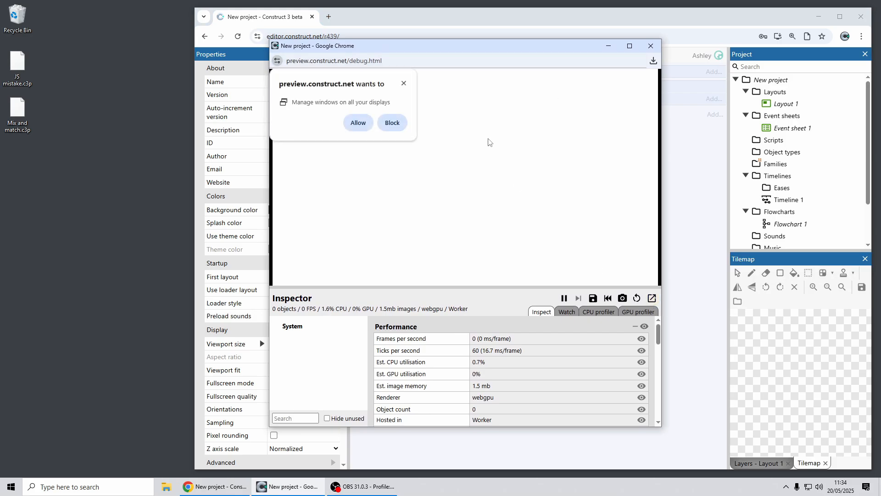
mouse_move(599, 214)
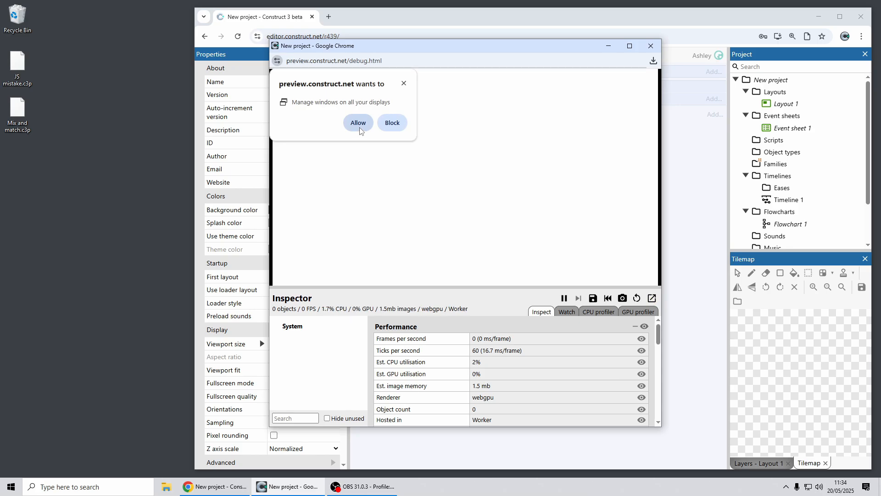
click(358, 122)
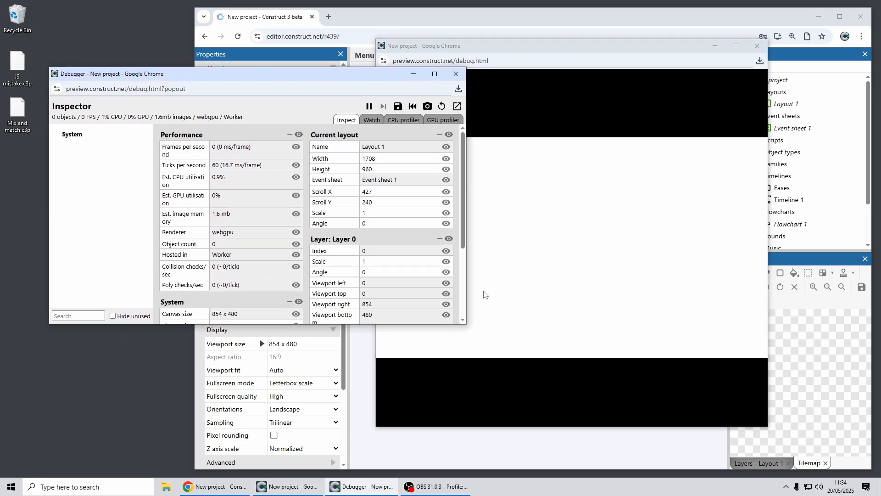
mouse_move(650, 198)
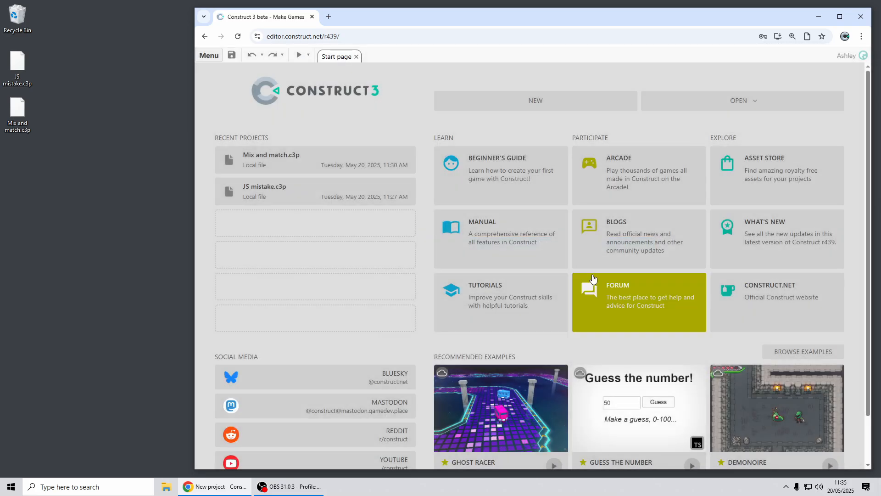
Open the Skeleton Hierarchy example via a 'hierarchy' search and debug its layout.
click(802, 351)
text(h)
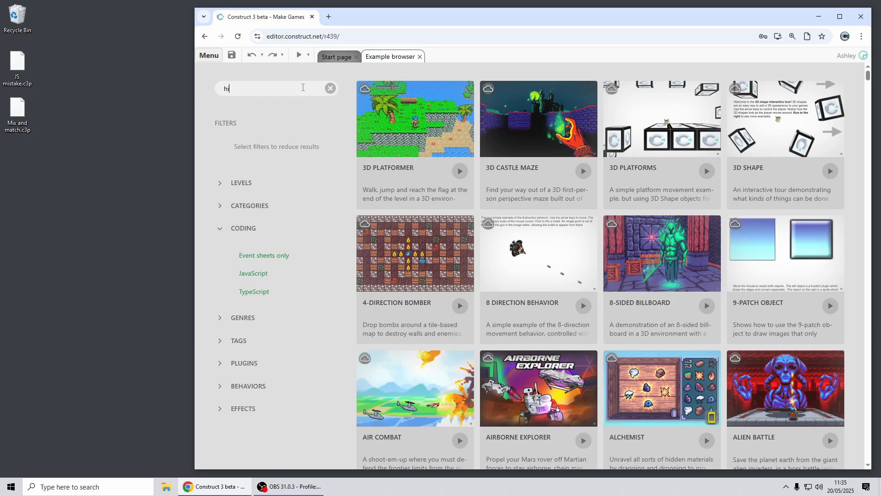
text(ierarch)
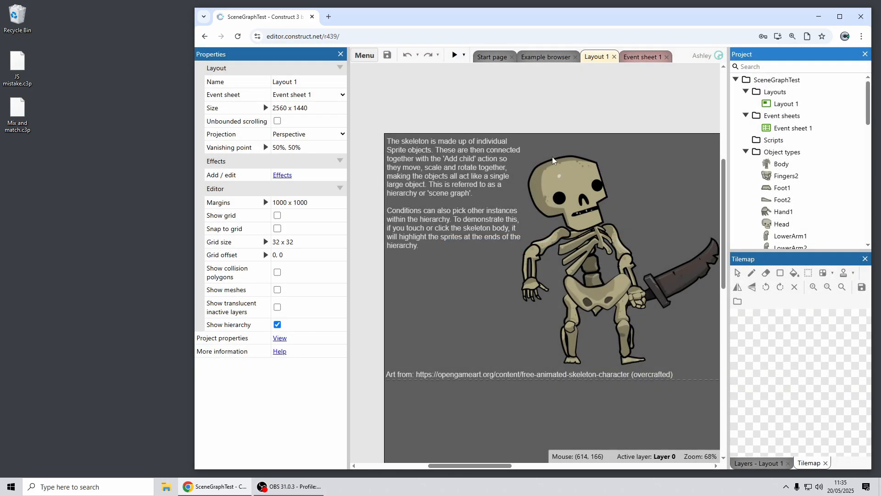
click(465, 55)
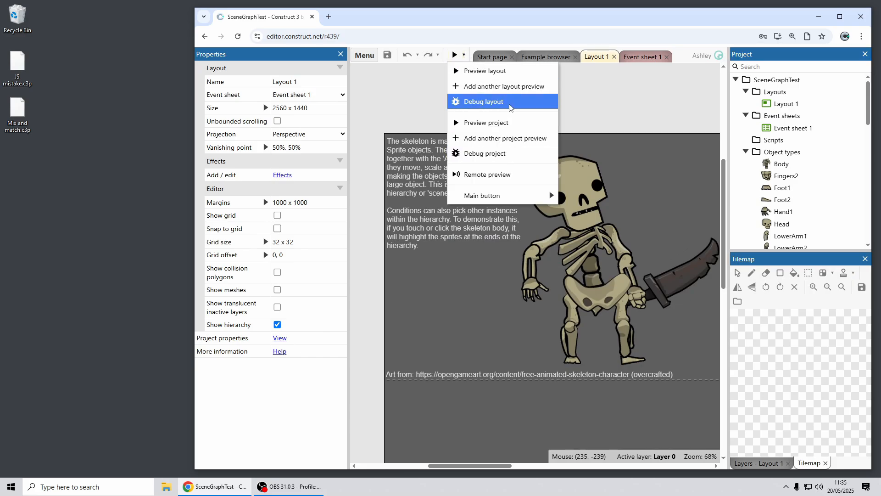
click(482, 102)
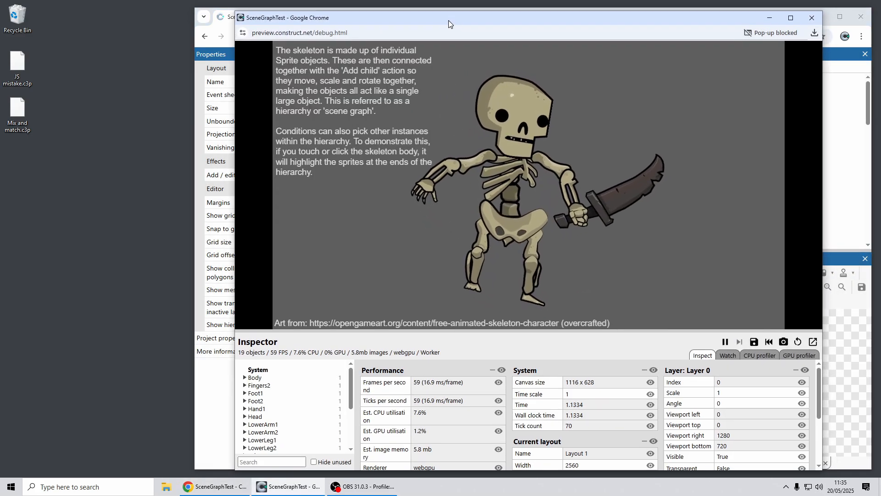
Collapse Inspector sections, follow the Hand1 child UID link, then close the debug window.
click(493, 371)
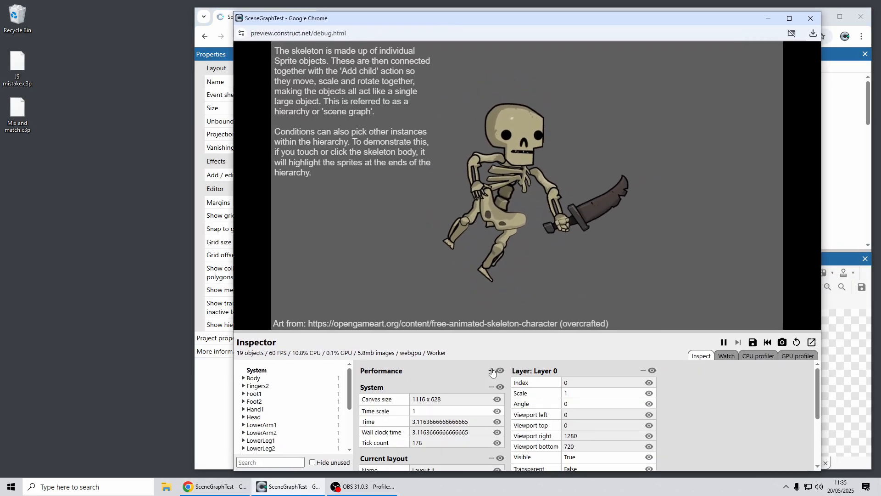
click(490, 370)
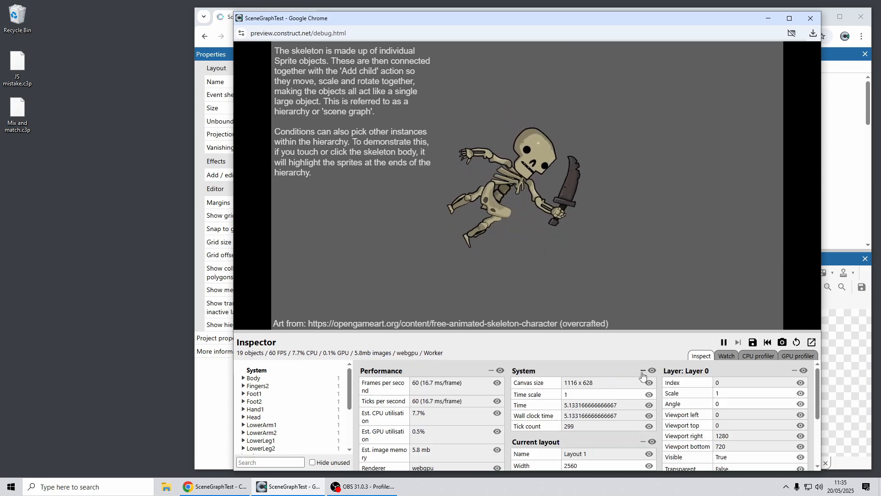
click(490, 371)
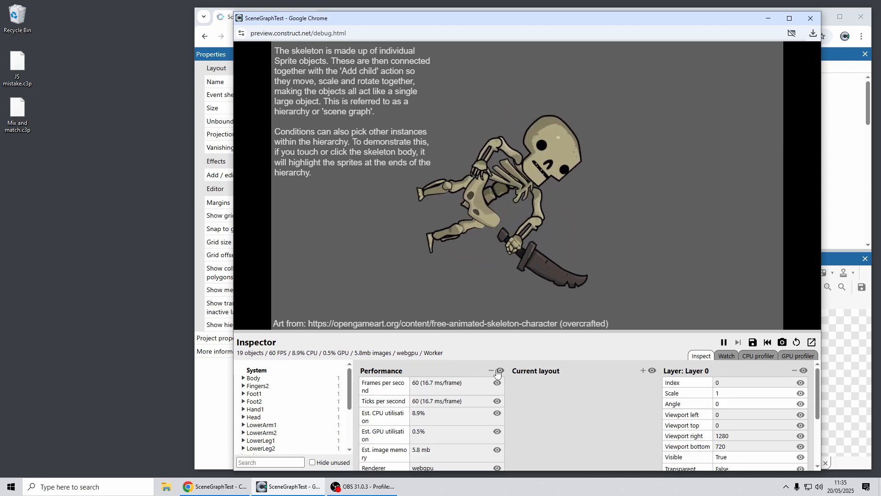
click(490, 370)
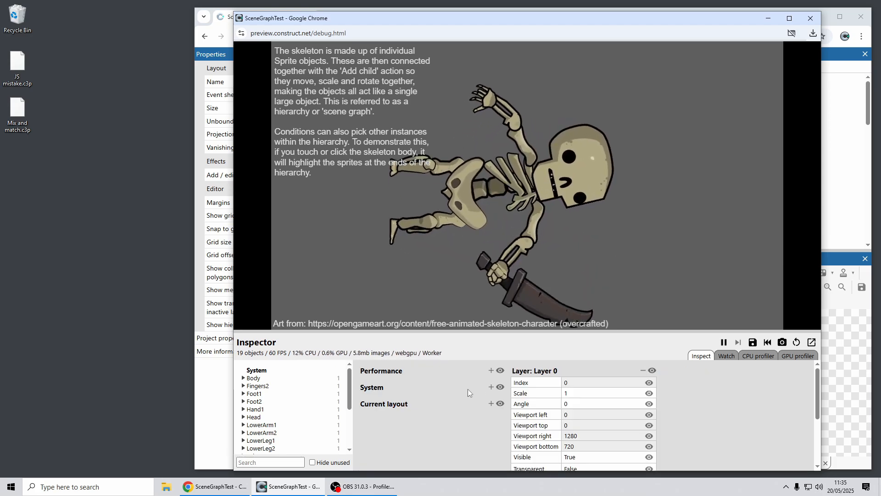
scroll(down, 3)
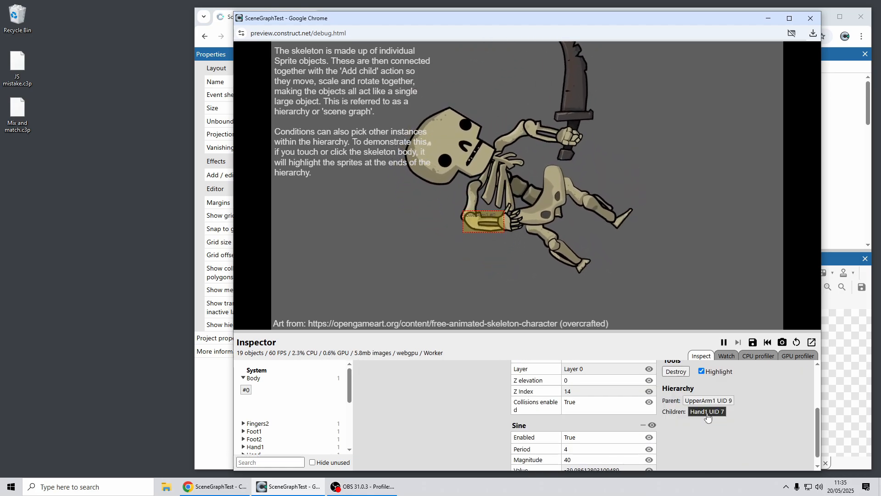
click(706, 412)
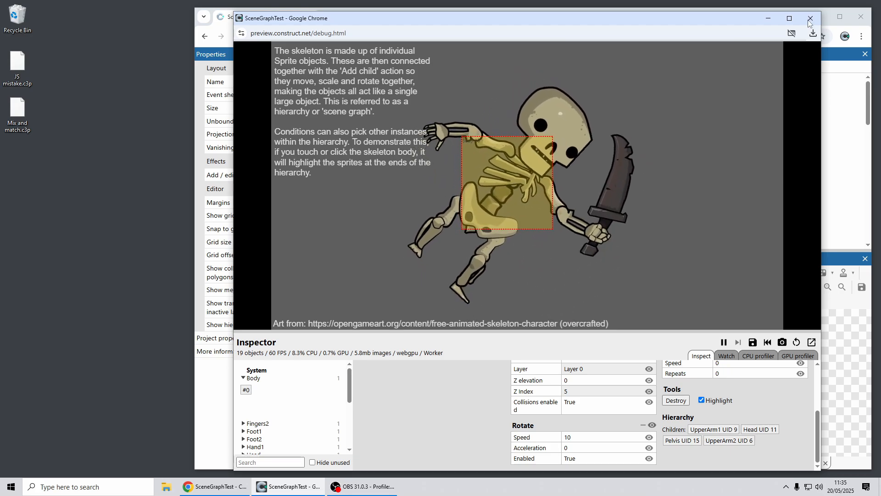
click(809, 19)
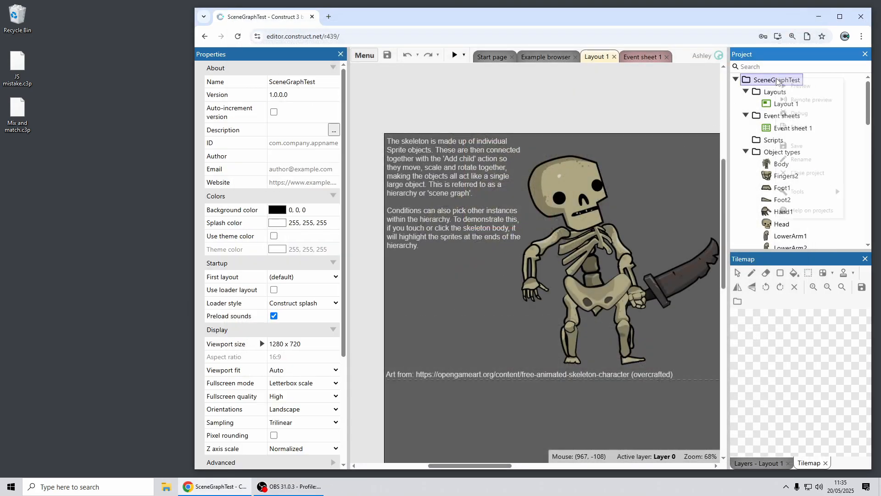
Clear the example search and filter the Example browser to New examples.
click(546, 56)
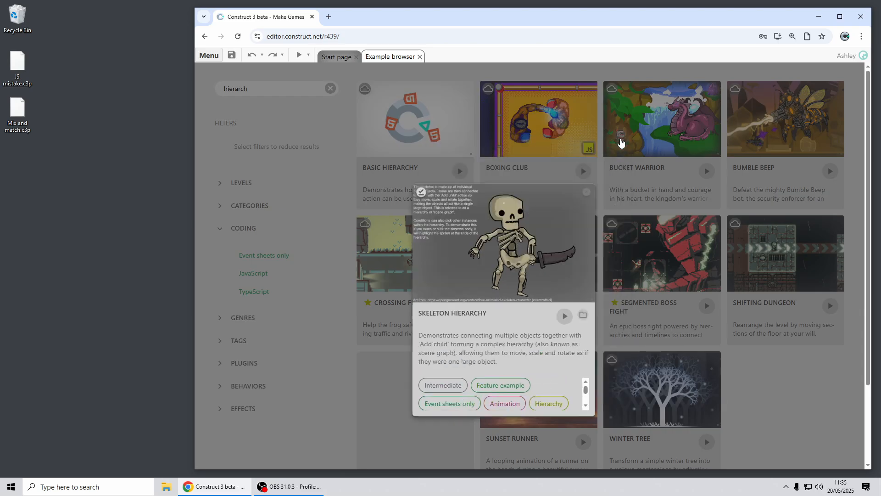
click(330, 88)
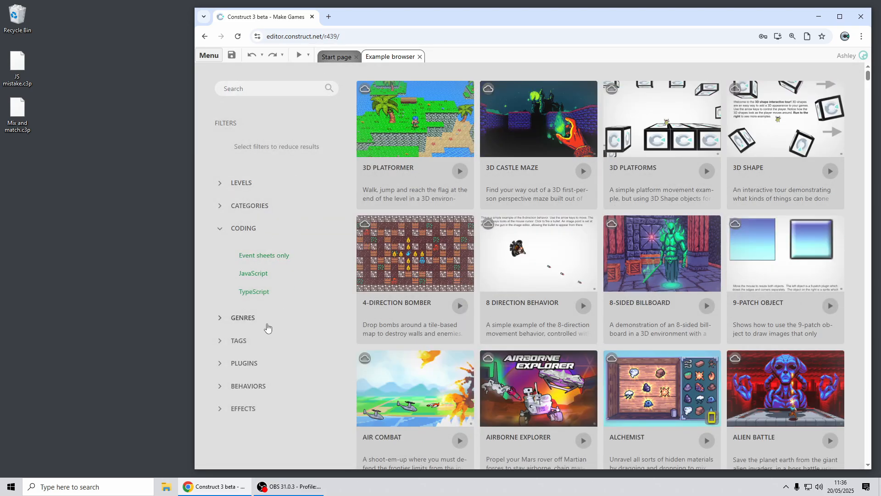
mouse_move(268, 335)
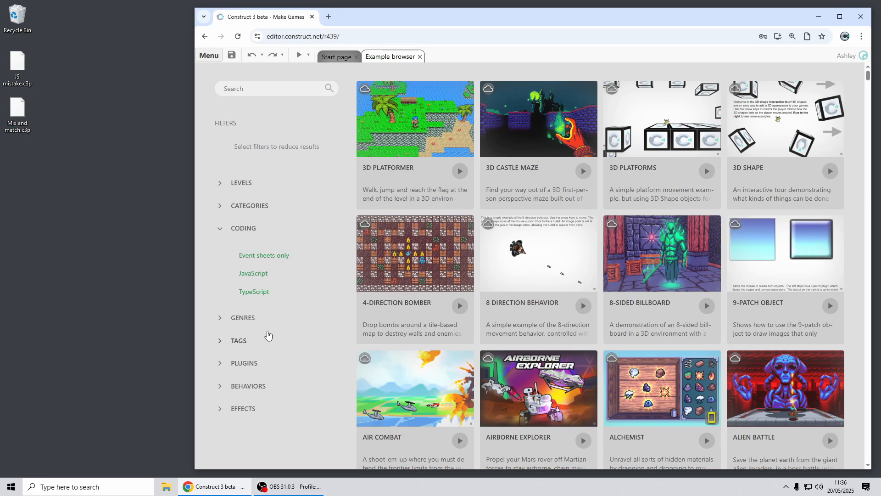
click(241, 182)
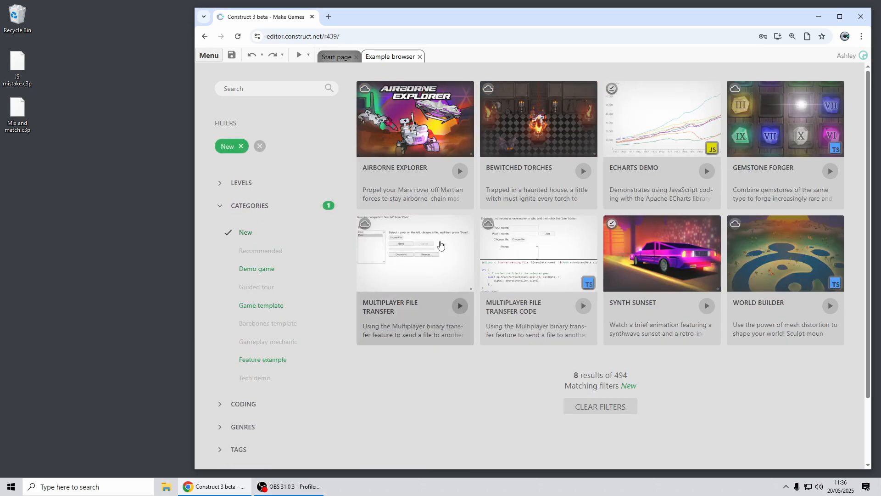
mouse_move(705, 410)
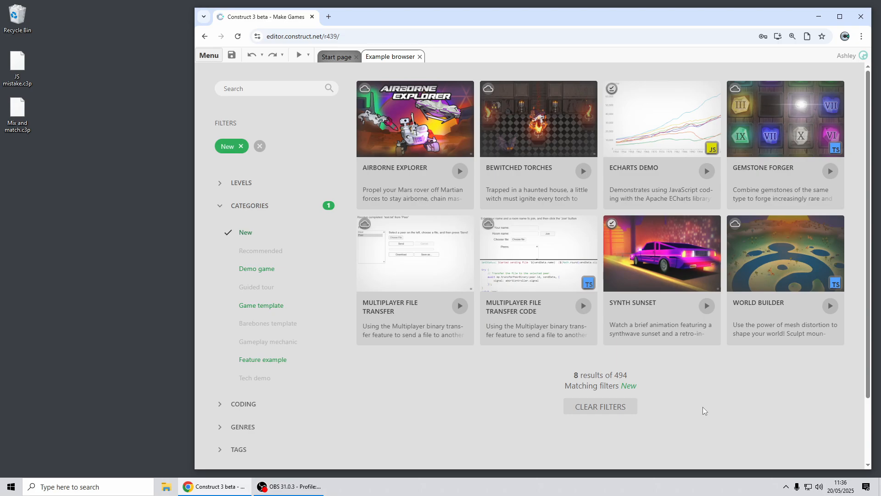
mouse_move(438, 111)
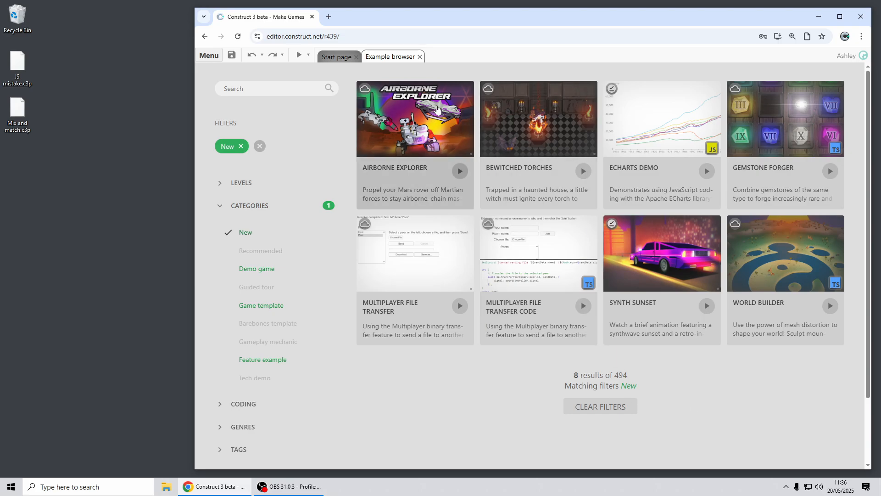
View and close Airborne Explorer's details, then preview the ECharts Demo.
click(415, 118)
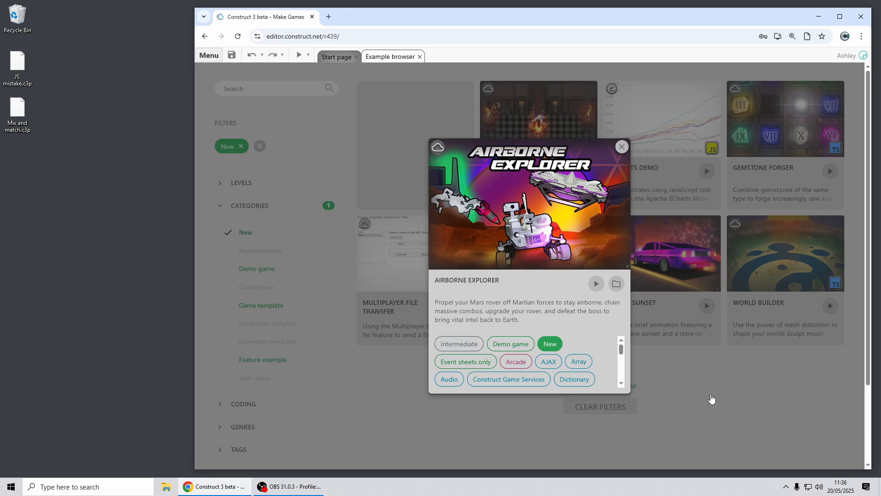
click(621, 147)
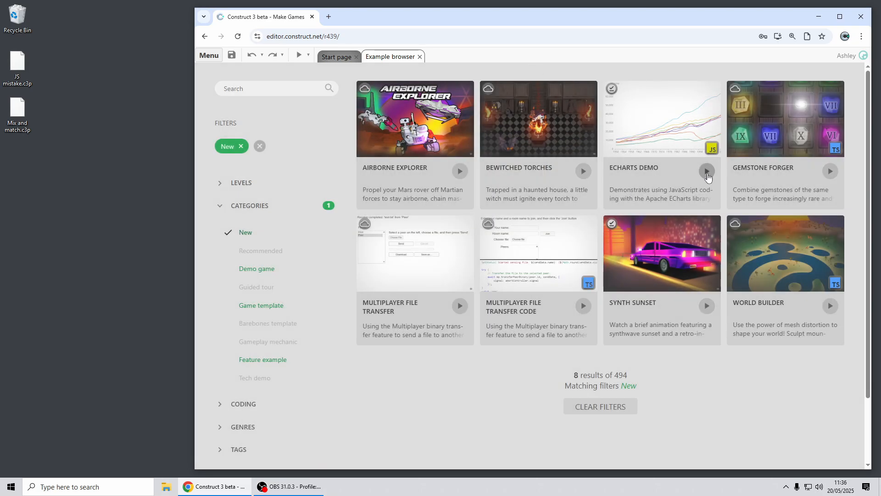
click(706, 171)
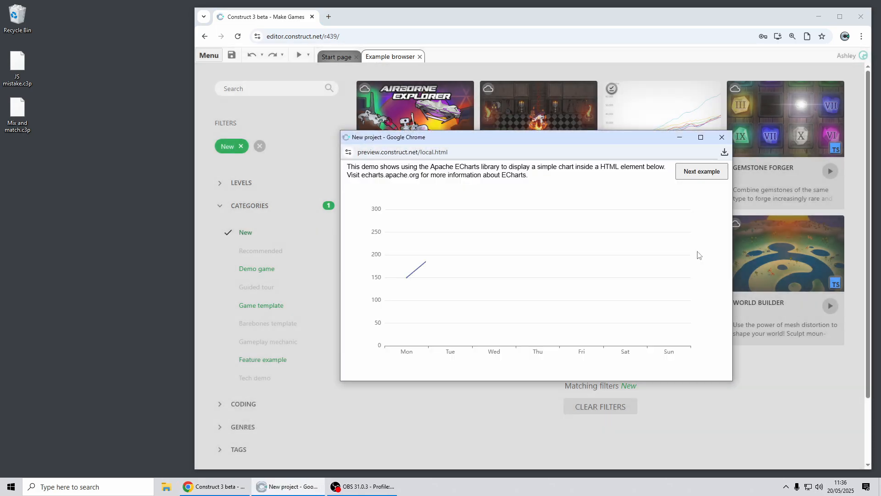
Advance the ECharts Demo to its income-since-1950 chart and close the preview.
click(701, 171)
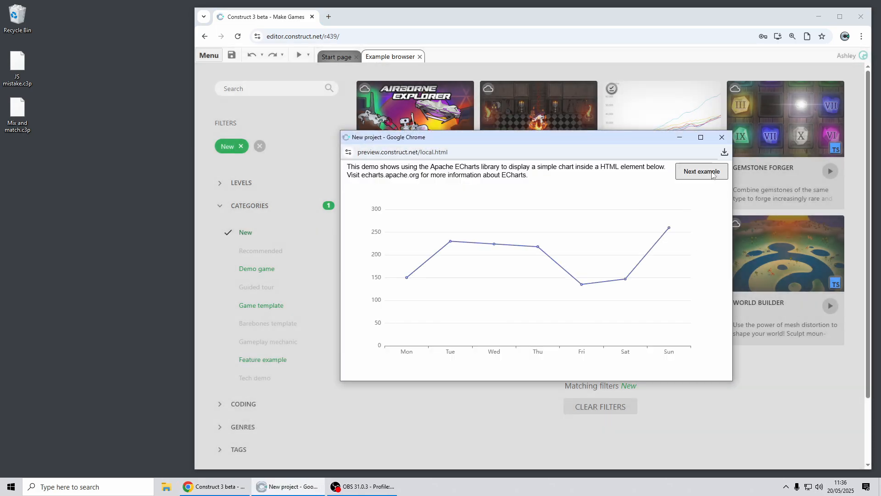
click(702, 171)
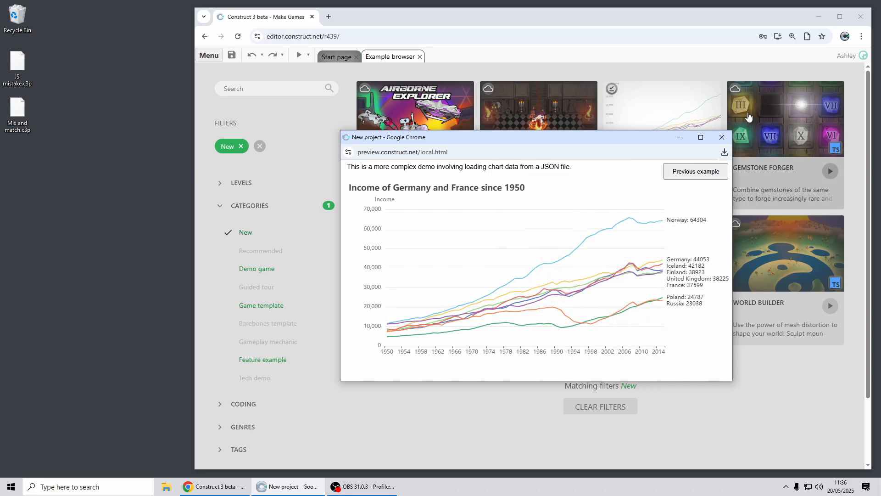
click(721, 137)
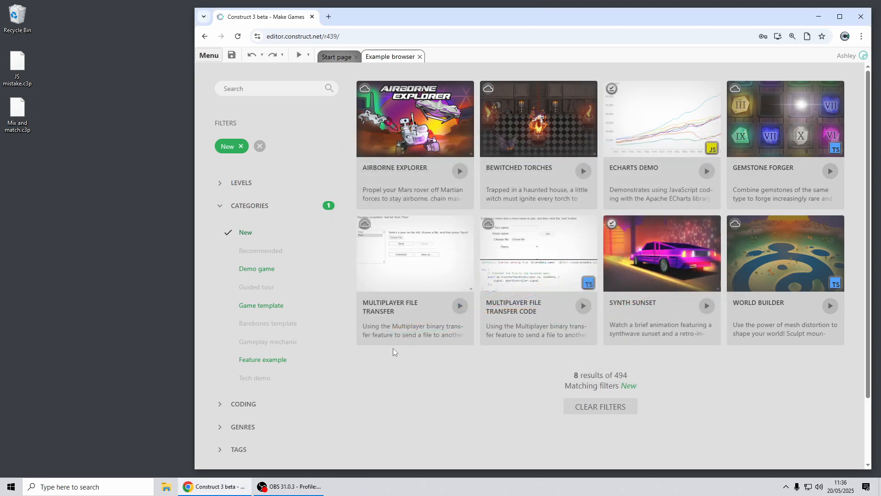
mouse_move(419, 336)
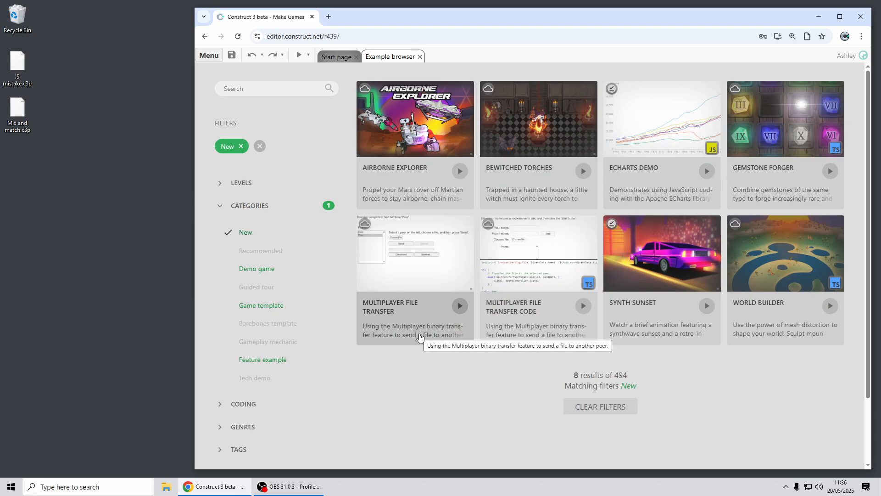
mouse_move(741, 297)
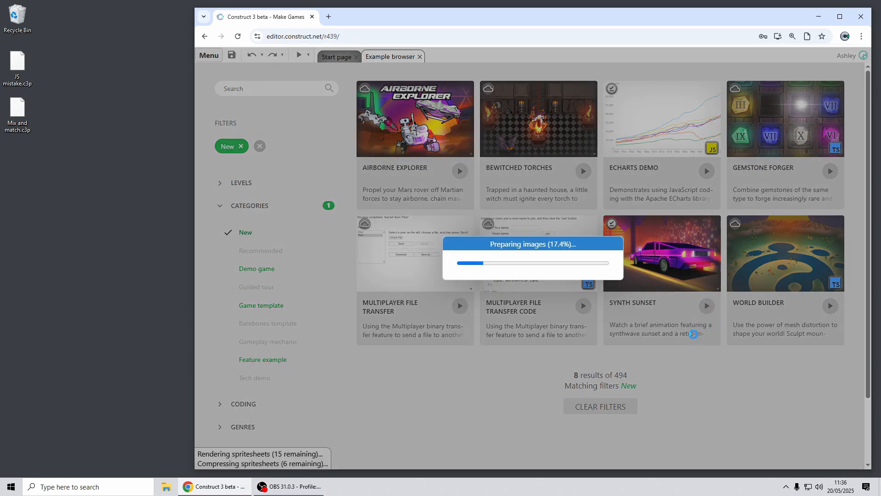
Start the Synth Sunset example preview from the New examples list.
click(705, 306)
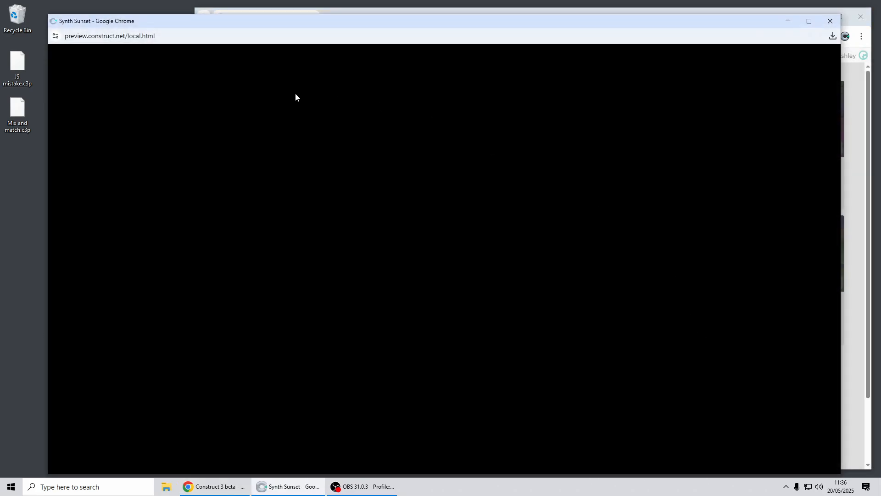